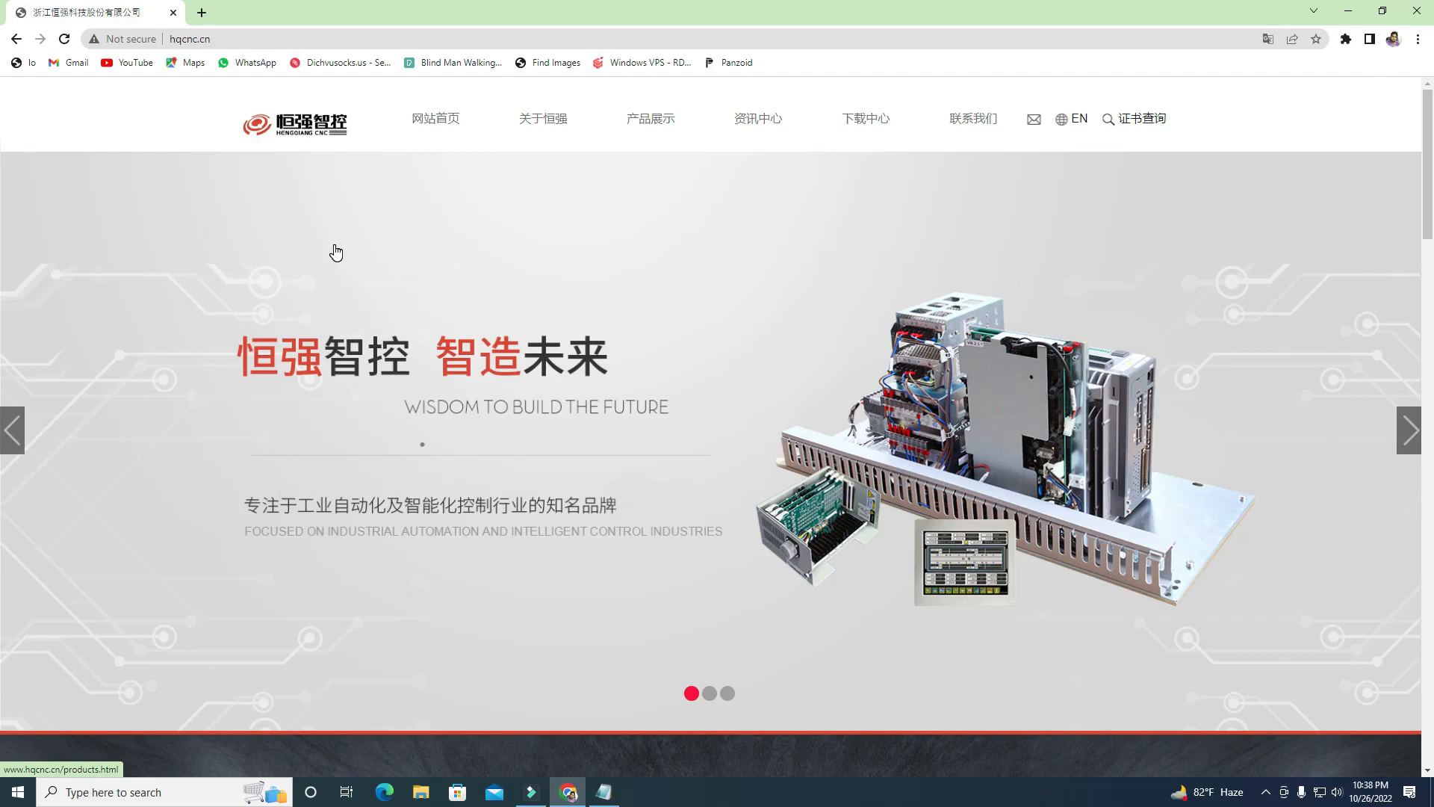
mouse_move(1390, 64)
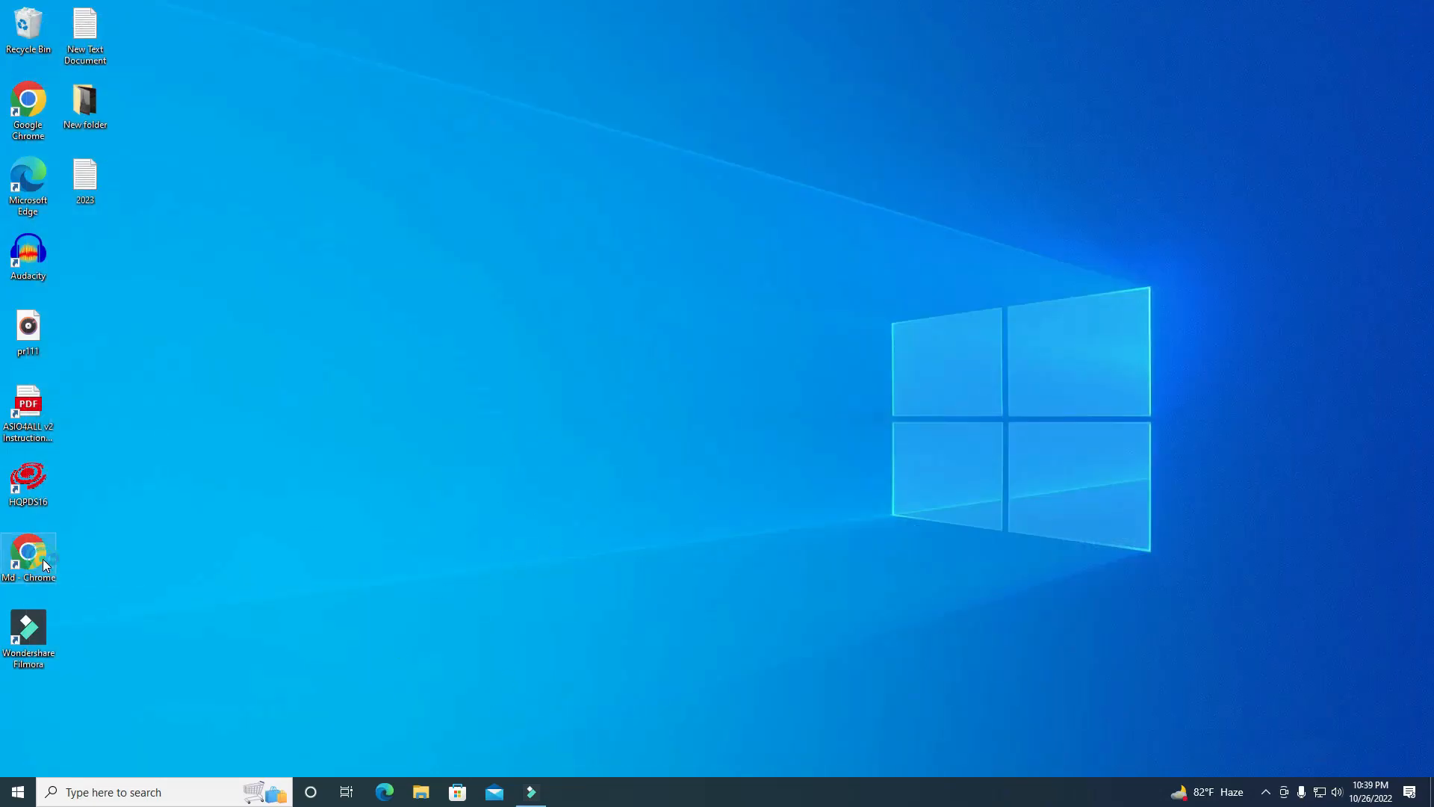
Launch Chrome from the desktop and load the hqcnc.cn homepage
double_click(28, 553)
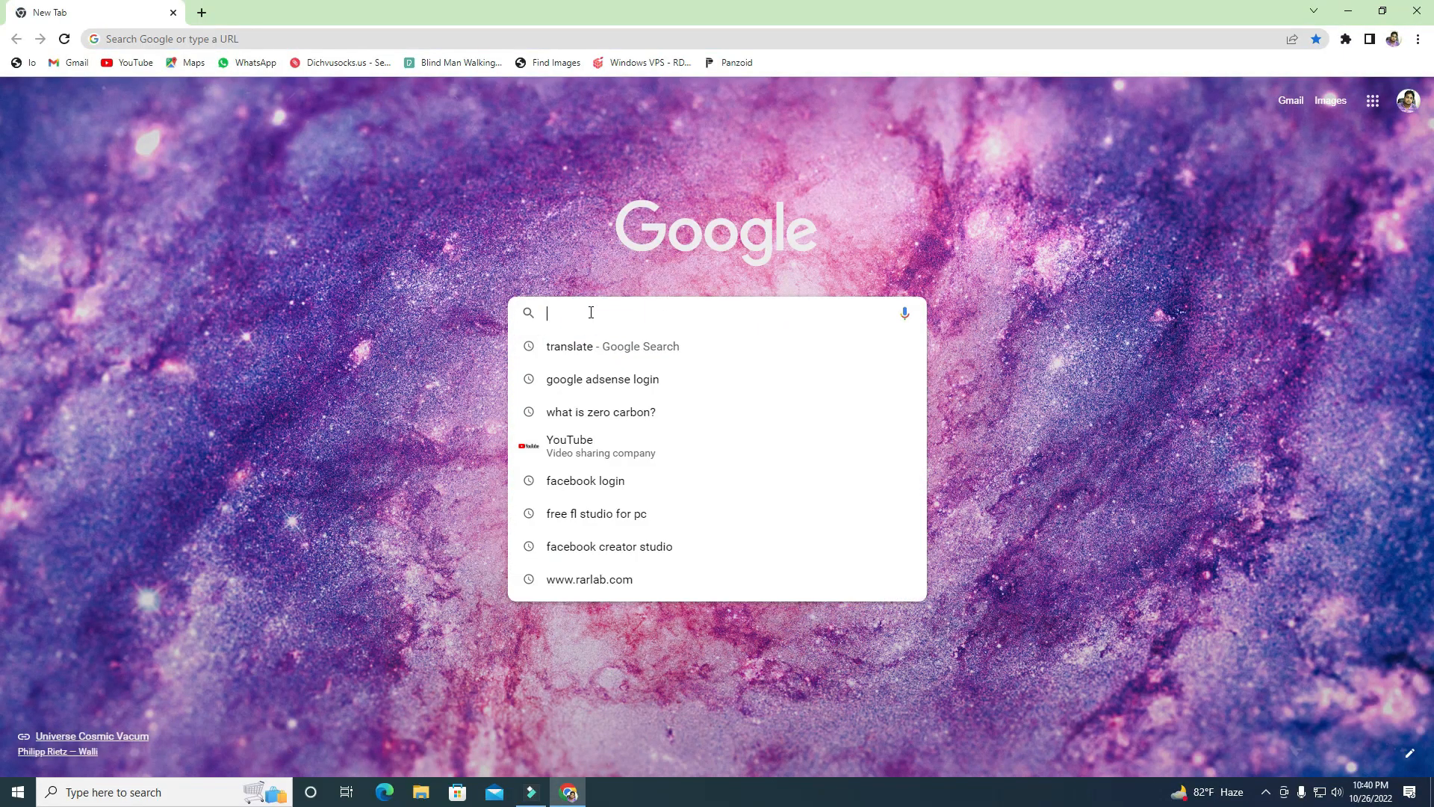
type("http://www.hqcnc.cn/about212.html")
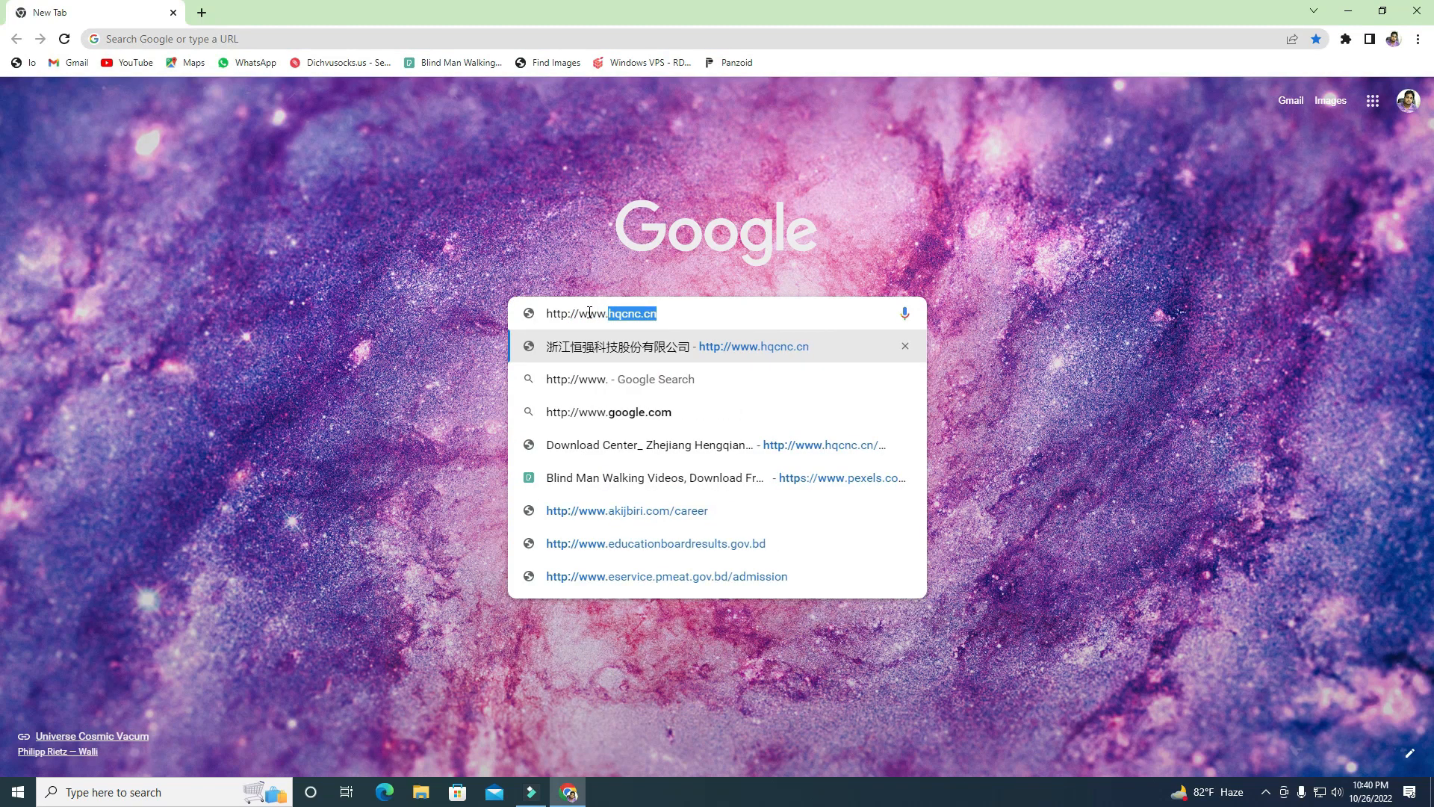
type("hqcnc.cn")
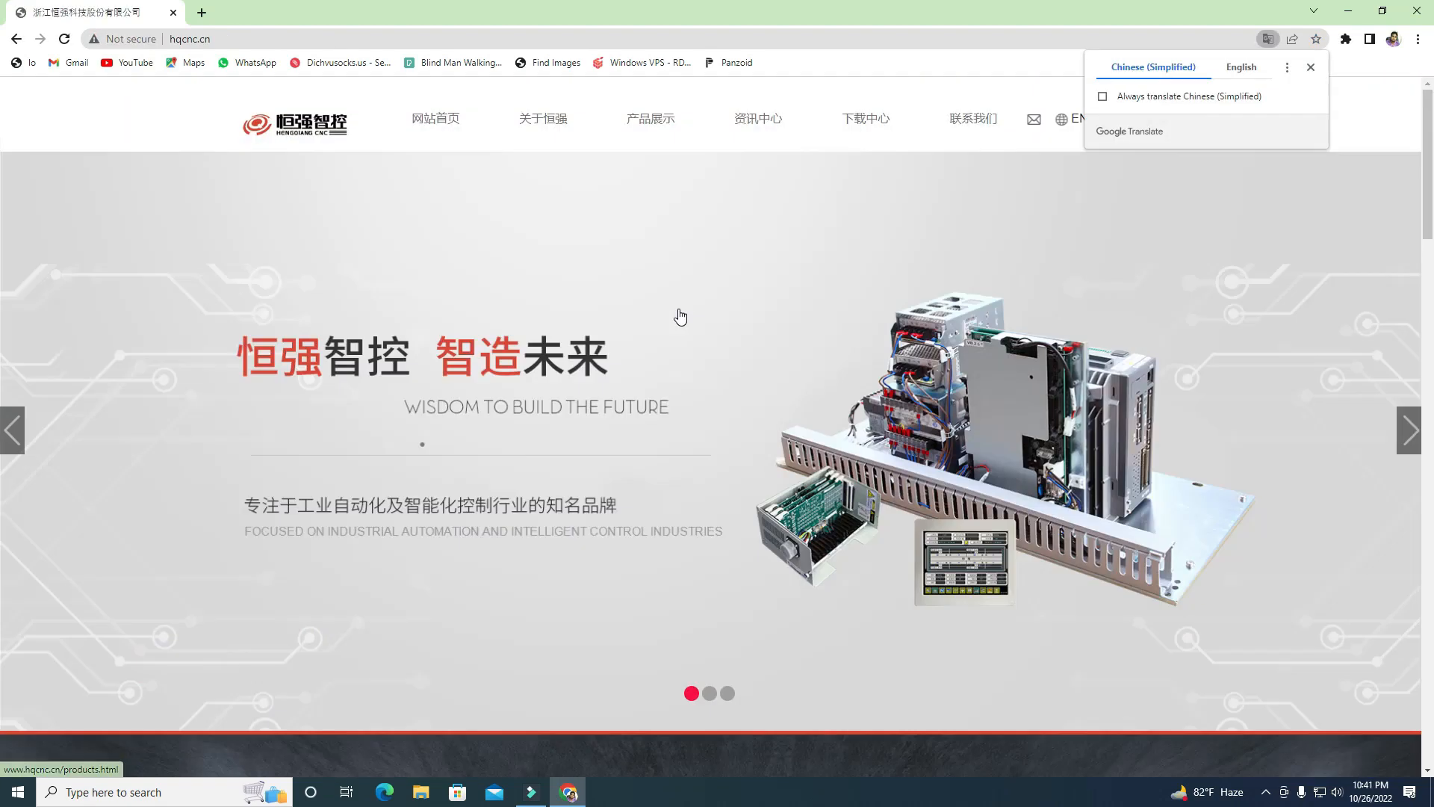
left_click(728, 691)
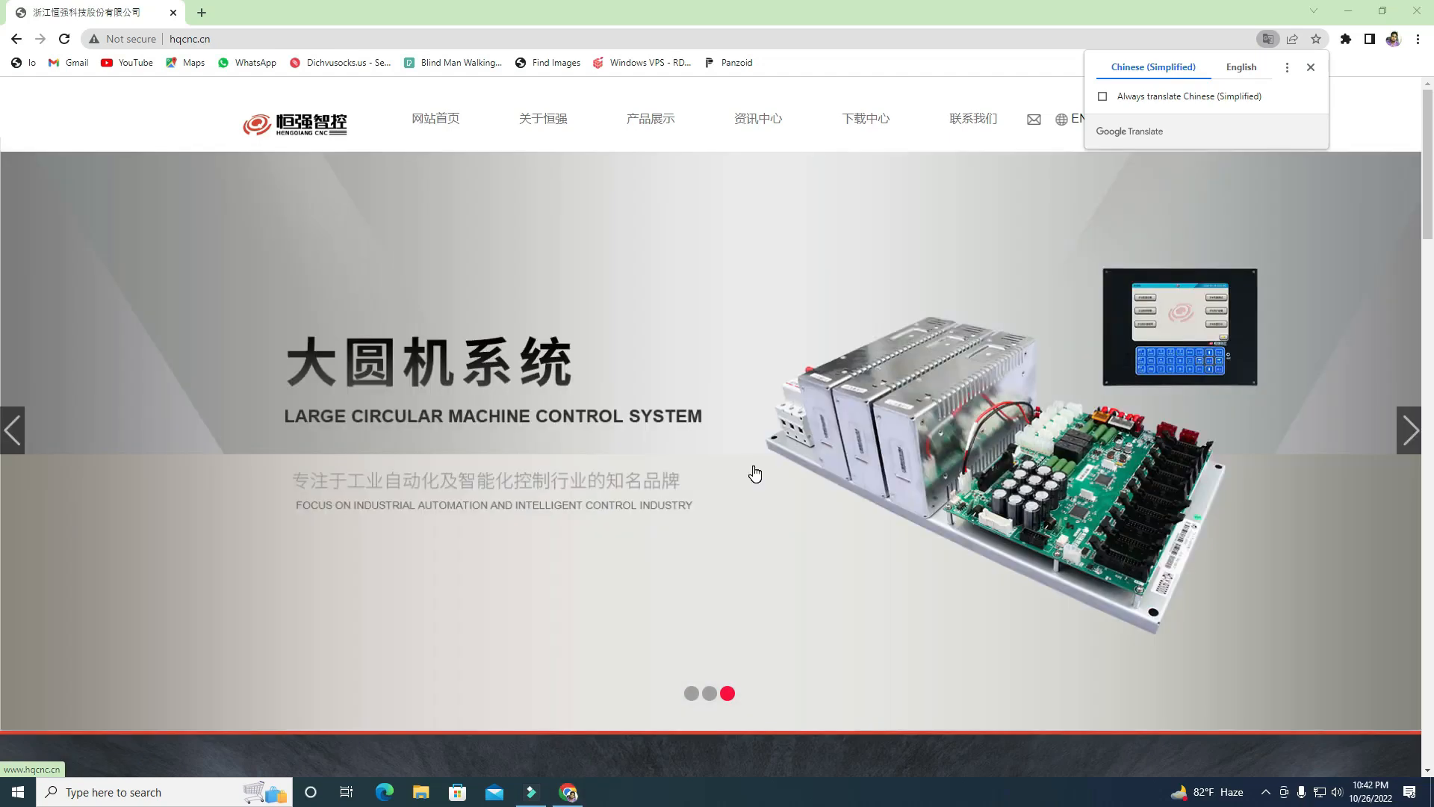
mouse_move(1195, 73)
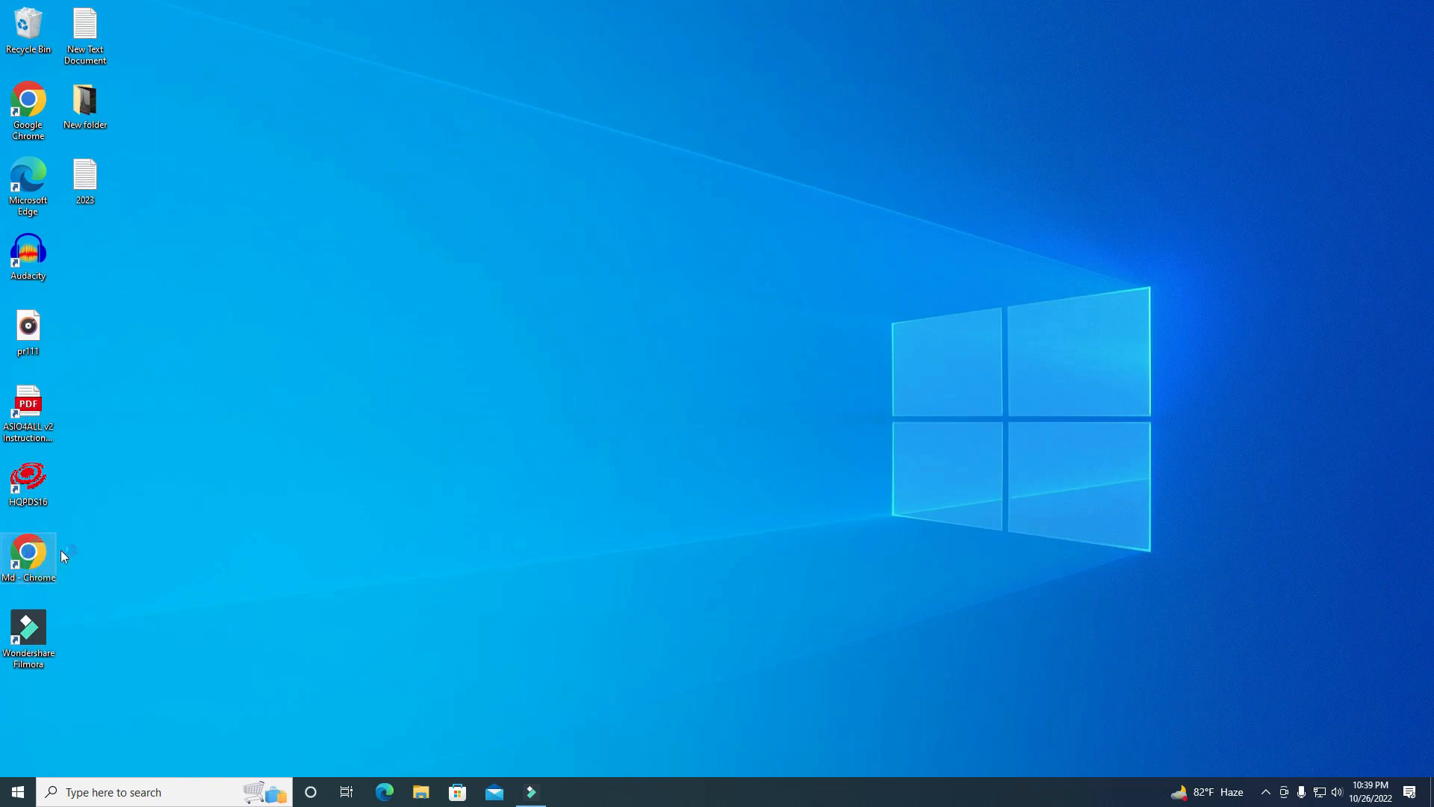
double_click(27, 553)
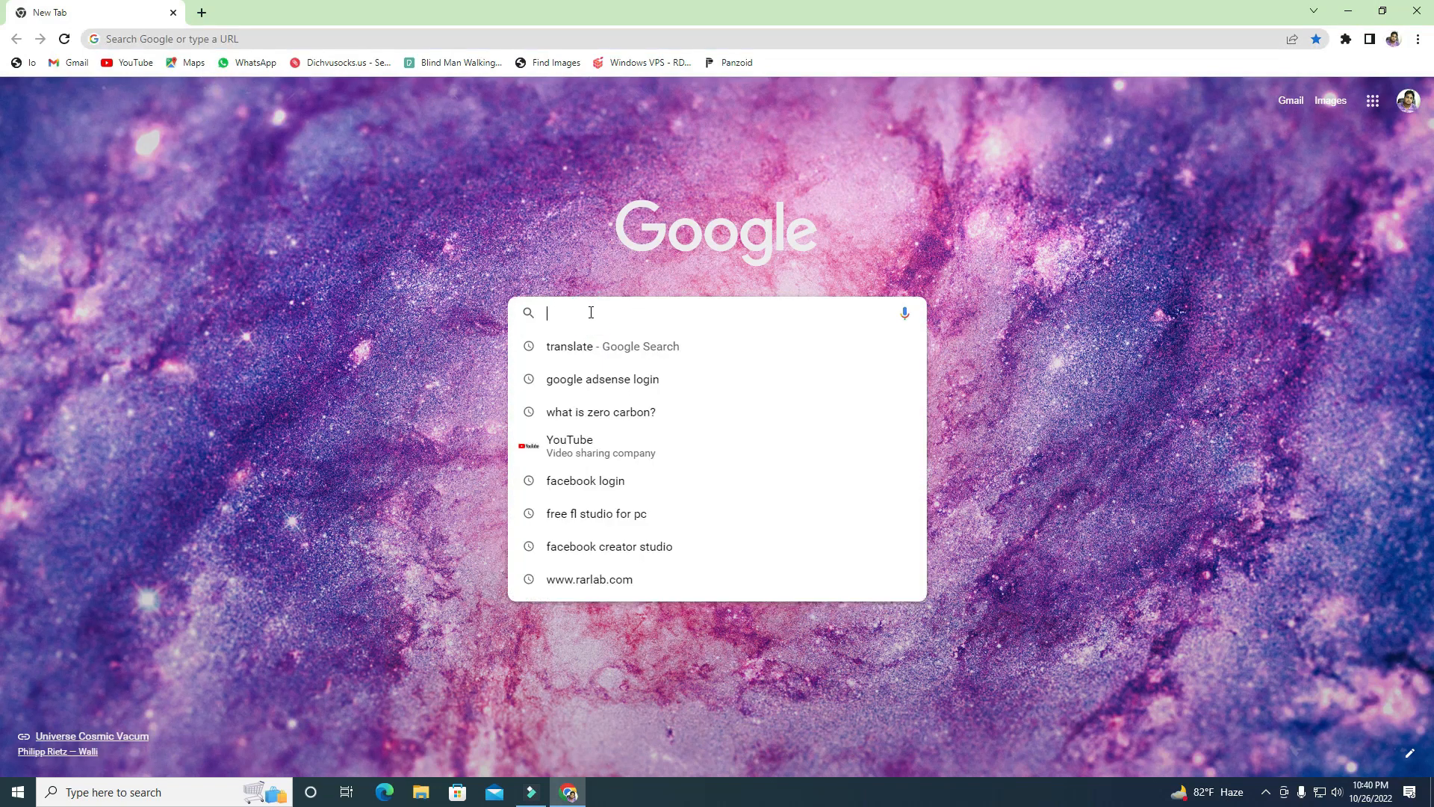
type("http://www.hqcnc.cn/about212.html")
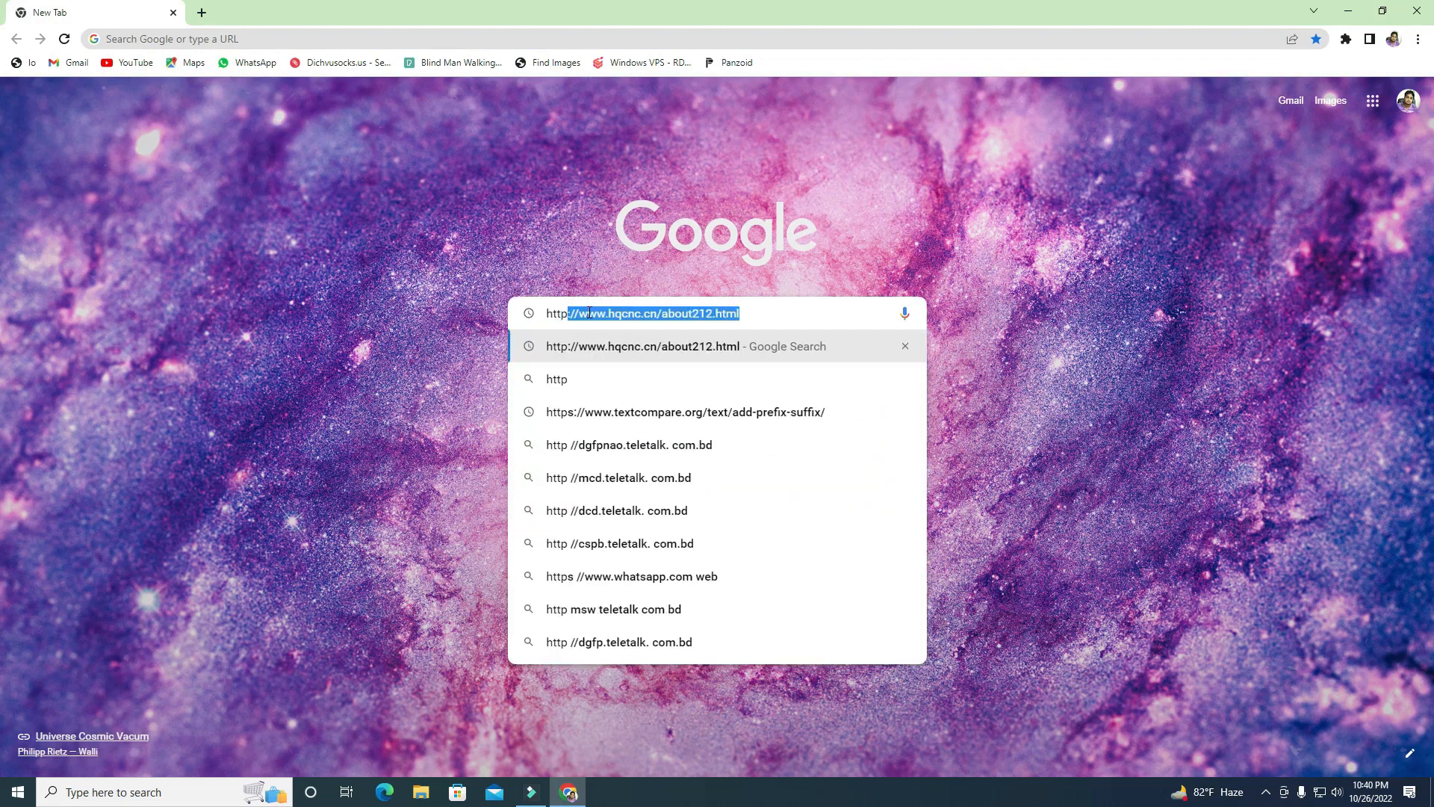
type(":")
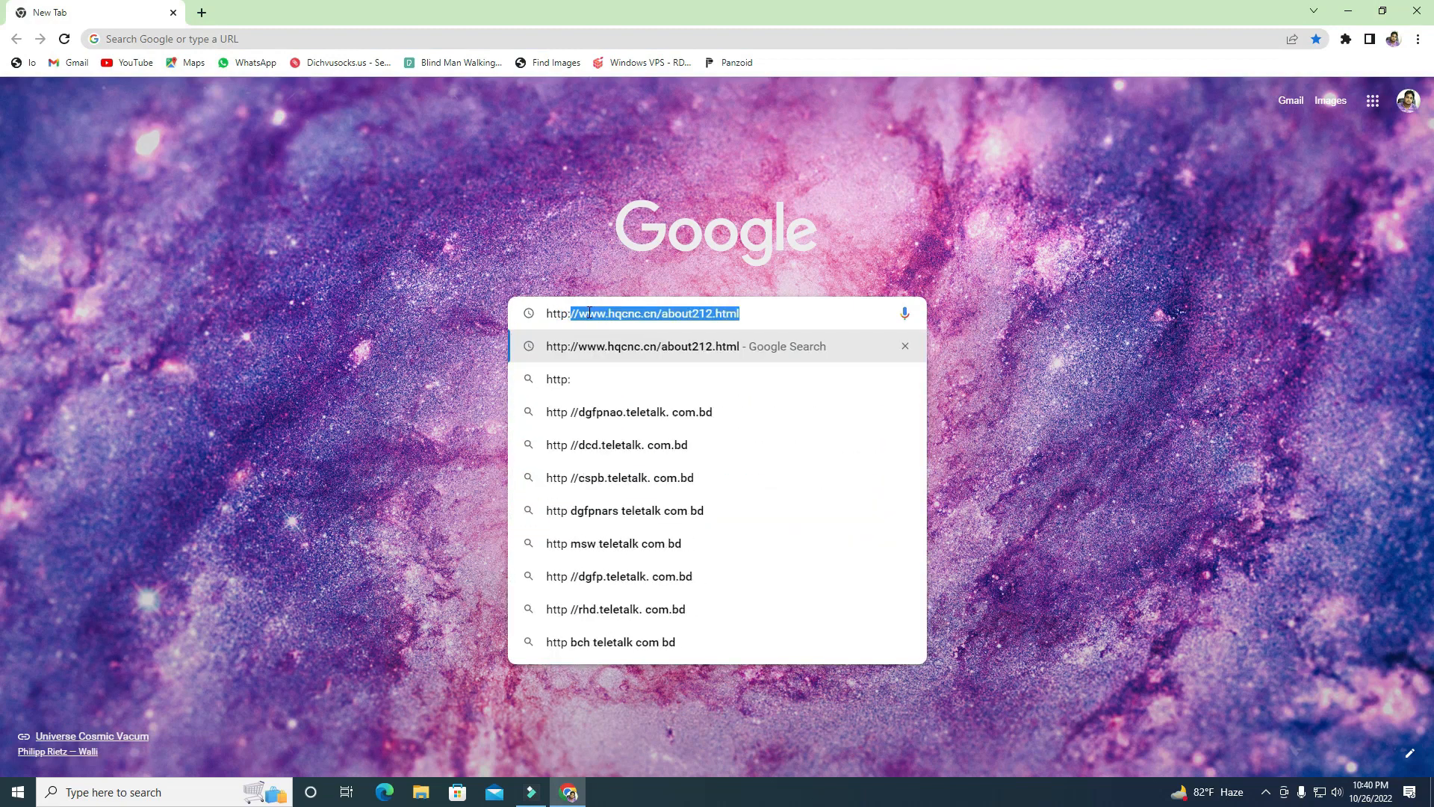
key("Backspace")
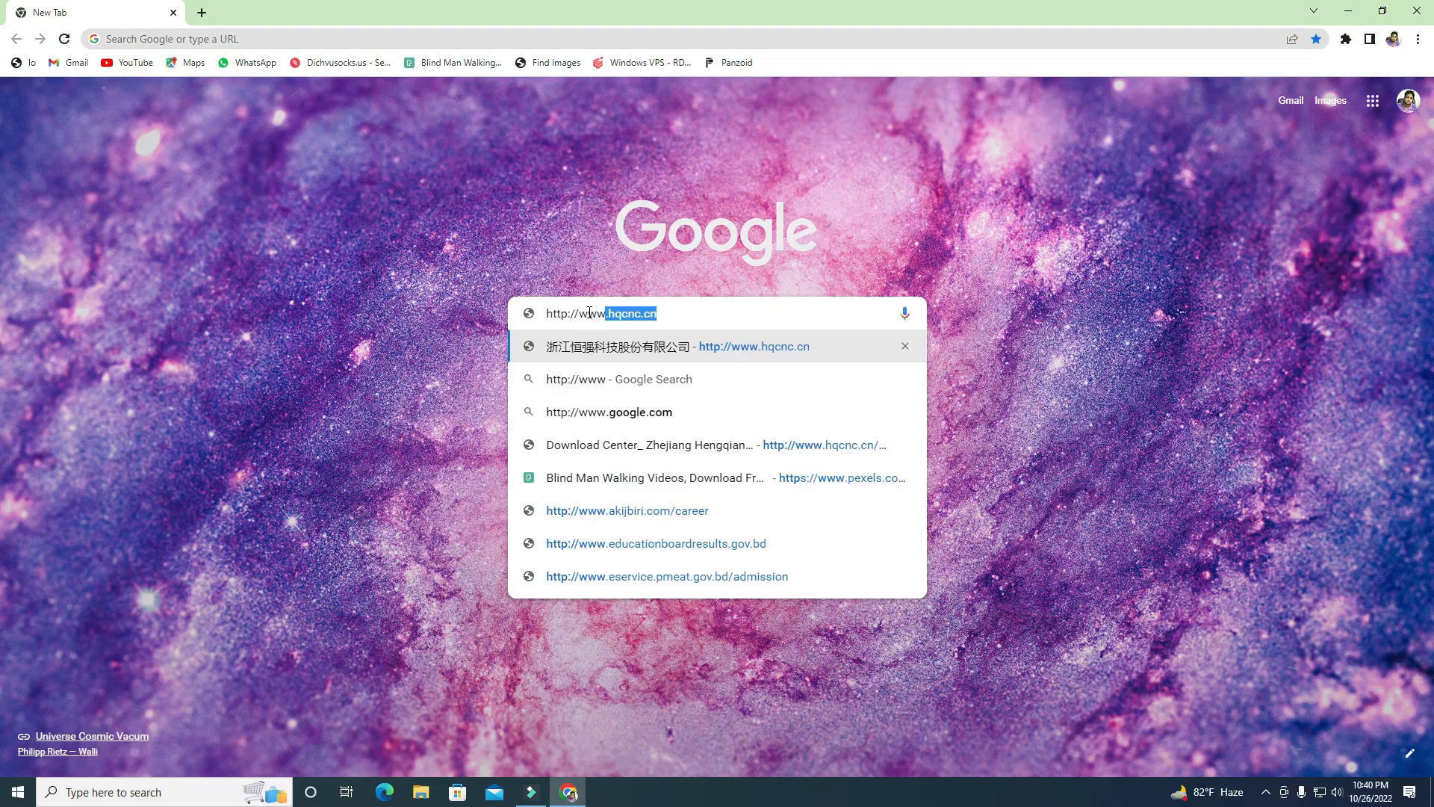
type(".")
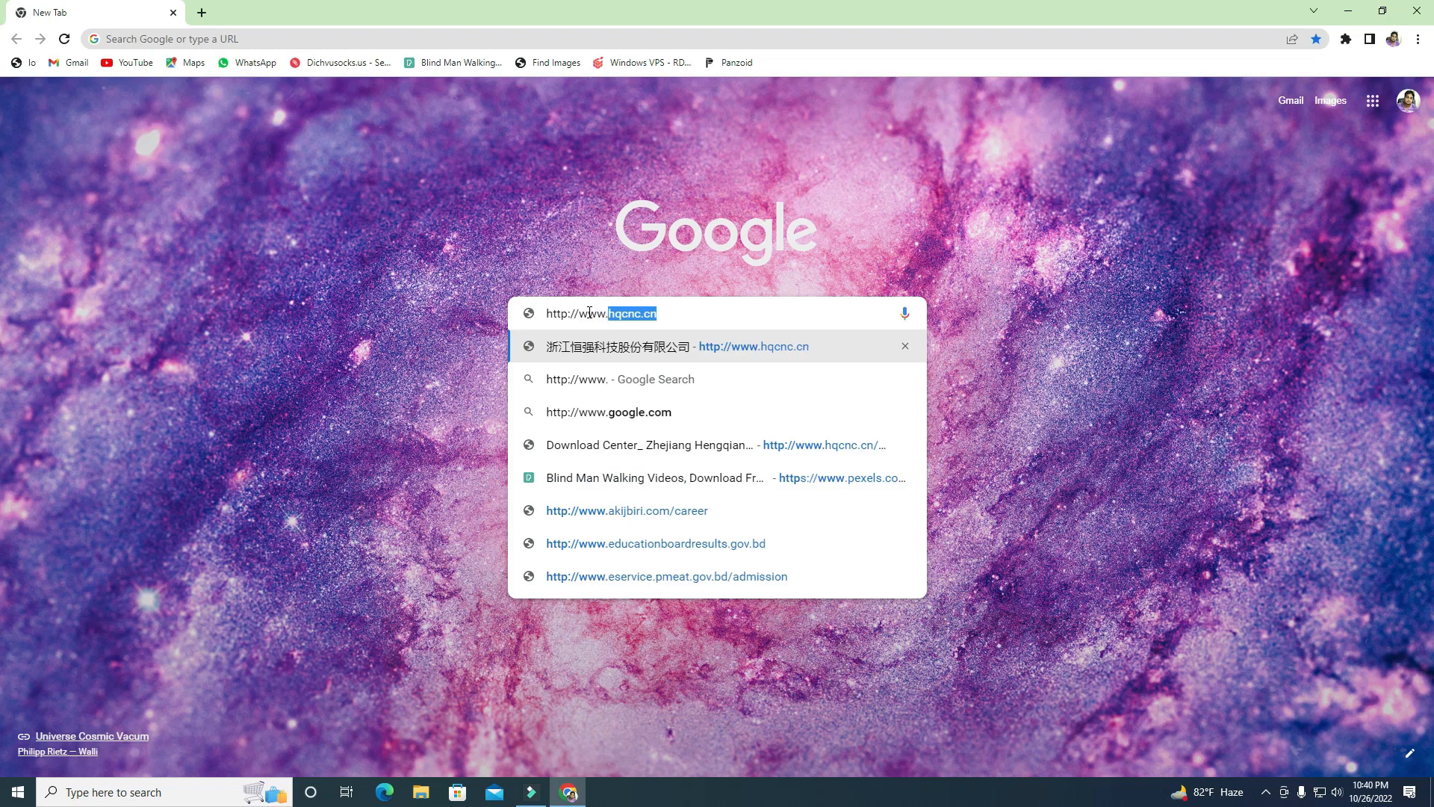
type("h")
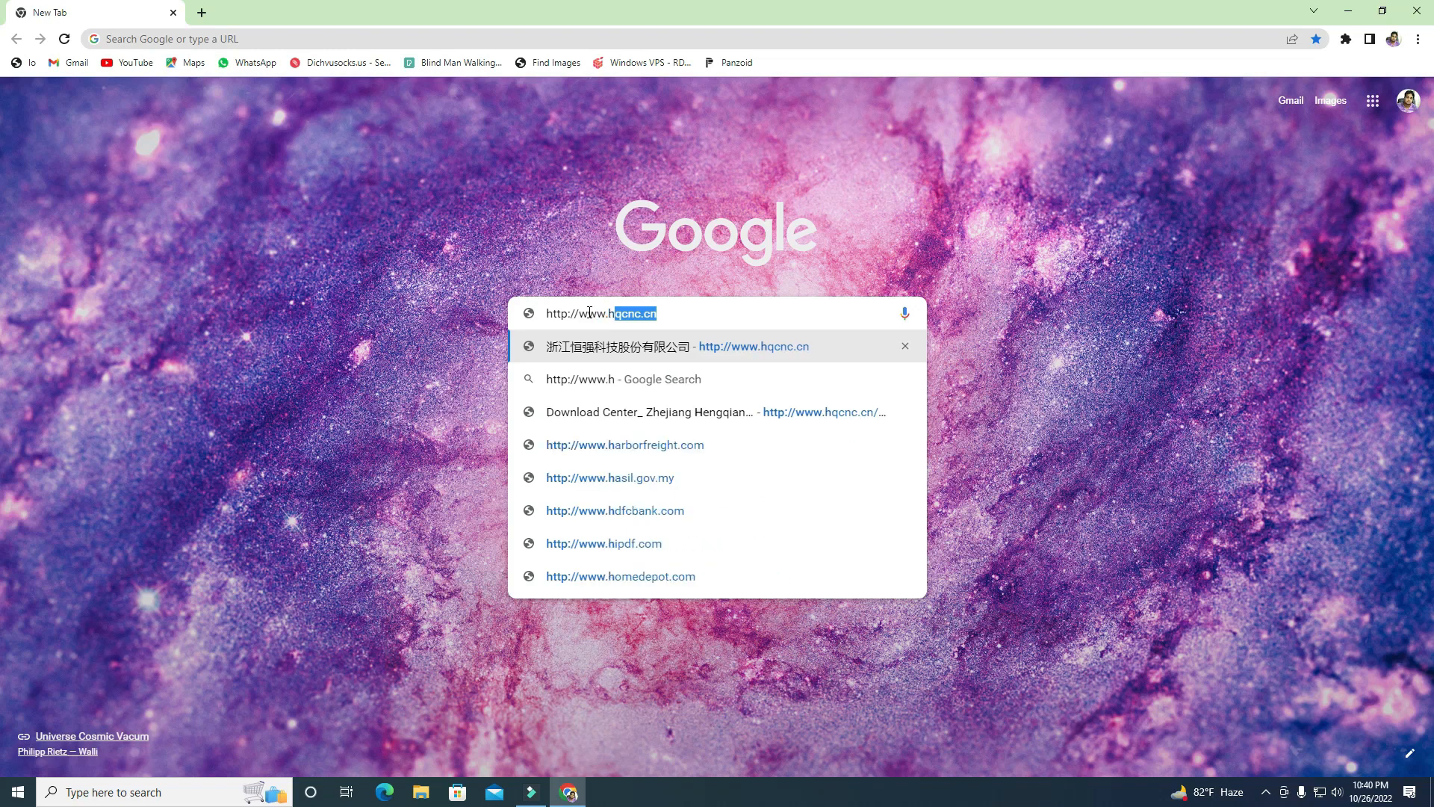
type("qcnc")
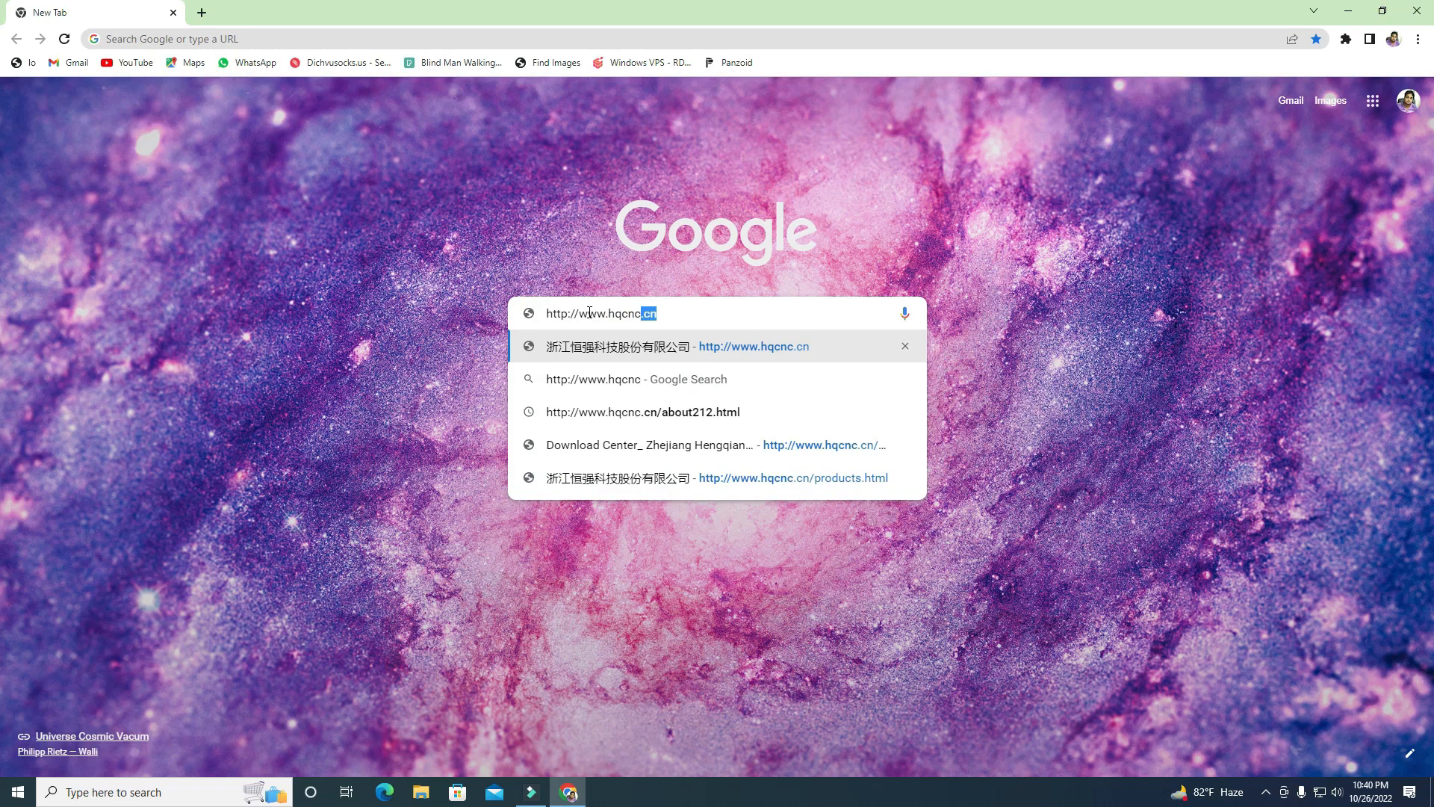
key("Backspace")
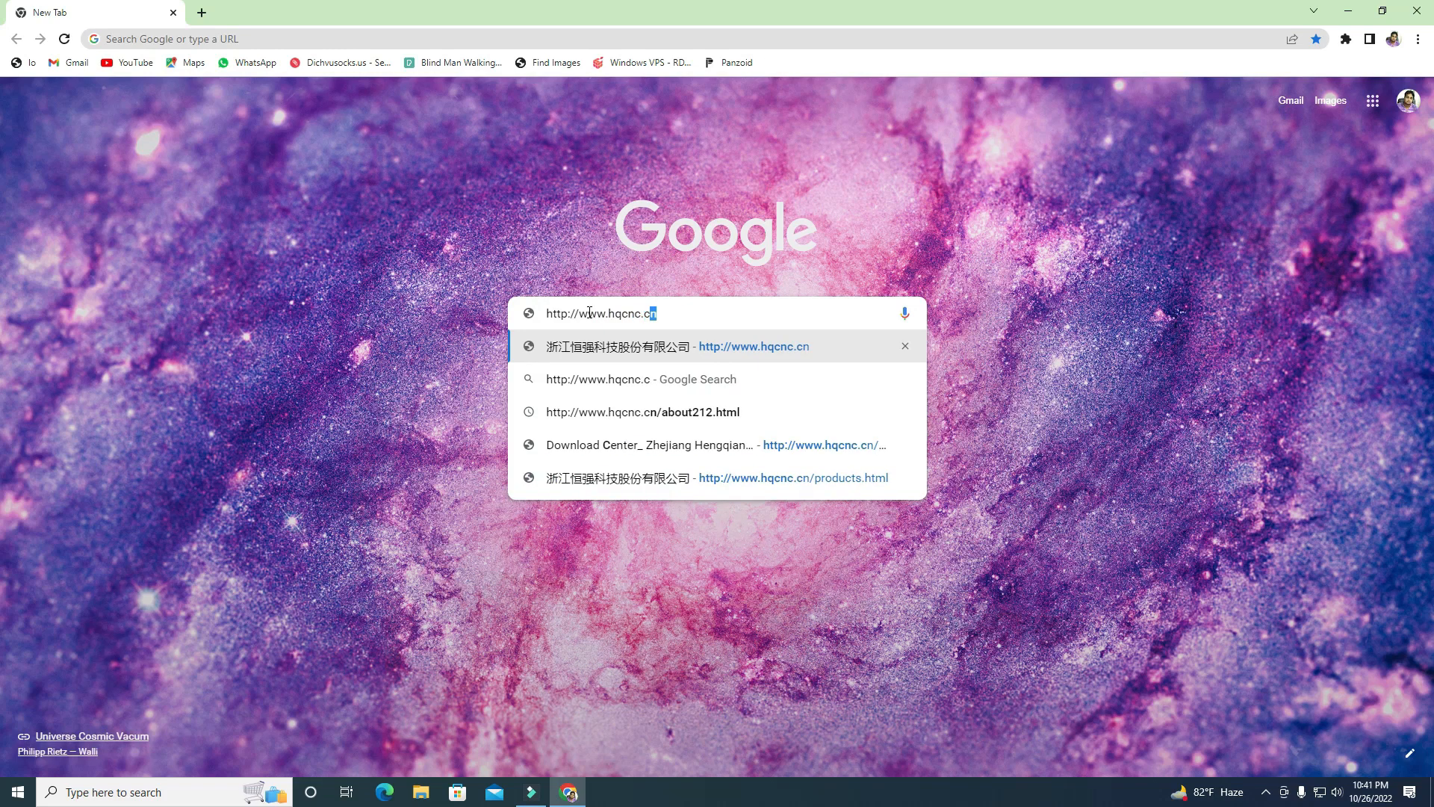
type("n")
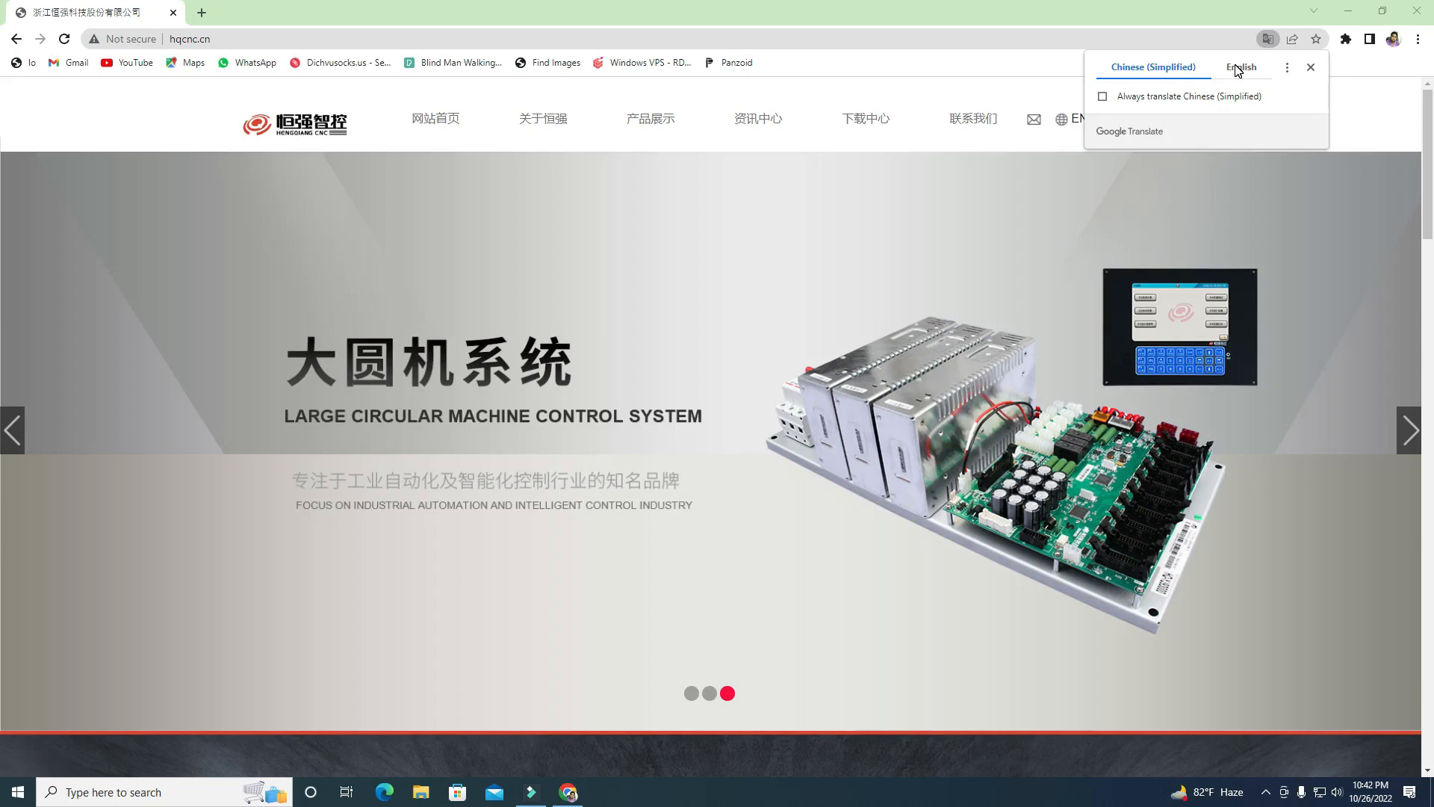
mouse_move(1279, 76)
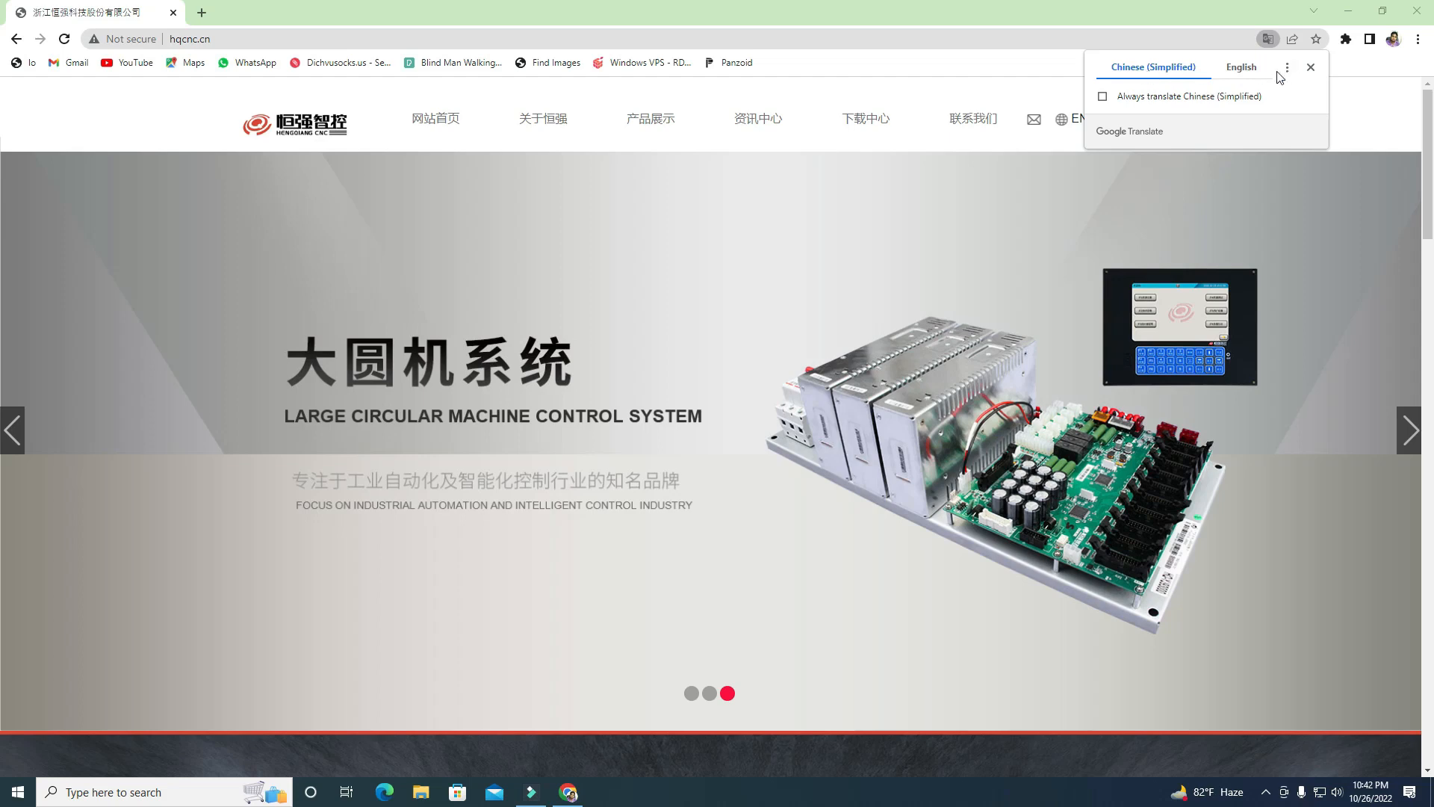
Translate the hqcnc.cn homepage into English via the Google Translate popup
left_click(1241, 67)
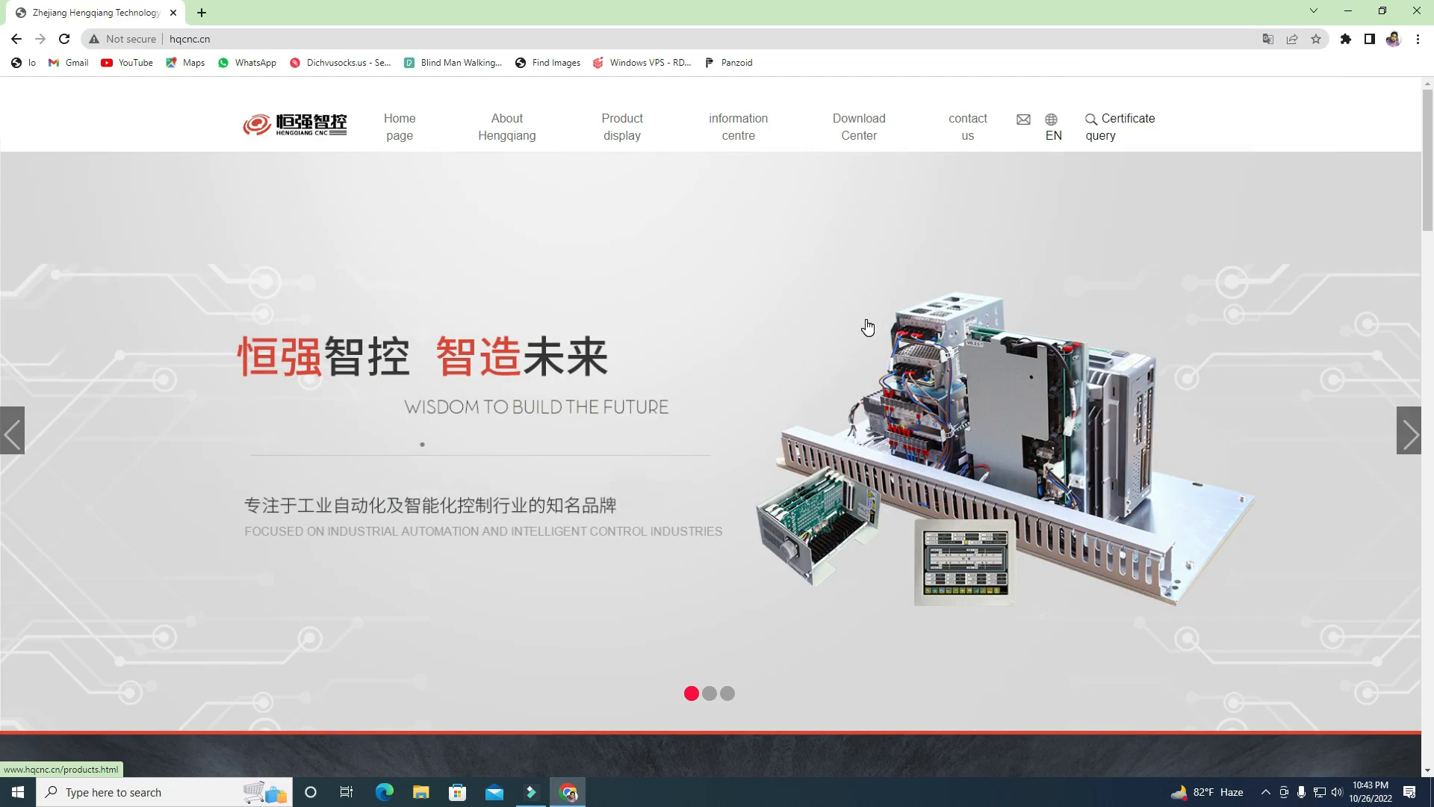
mouse_move(858, 126)
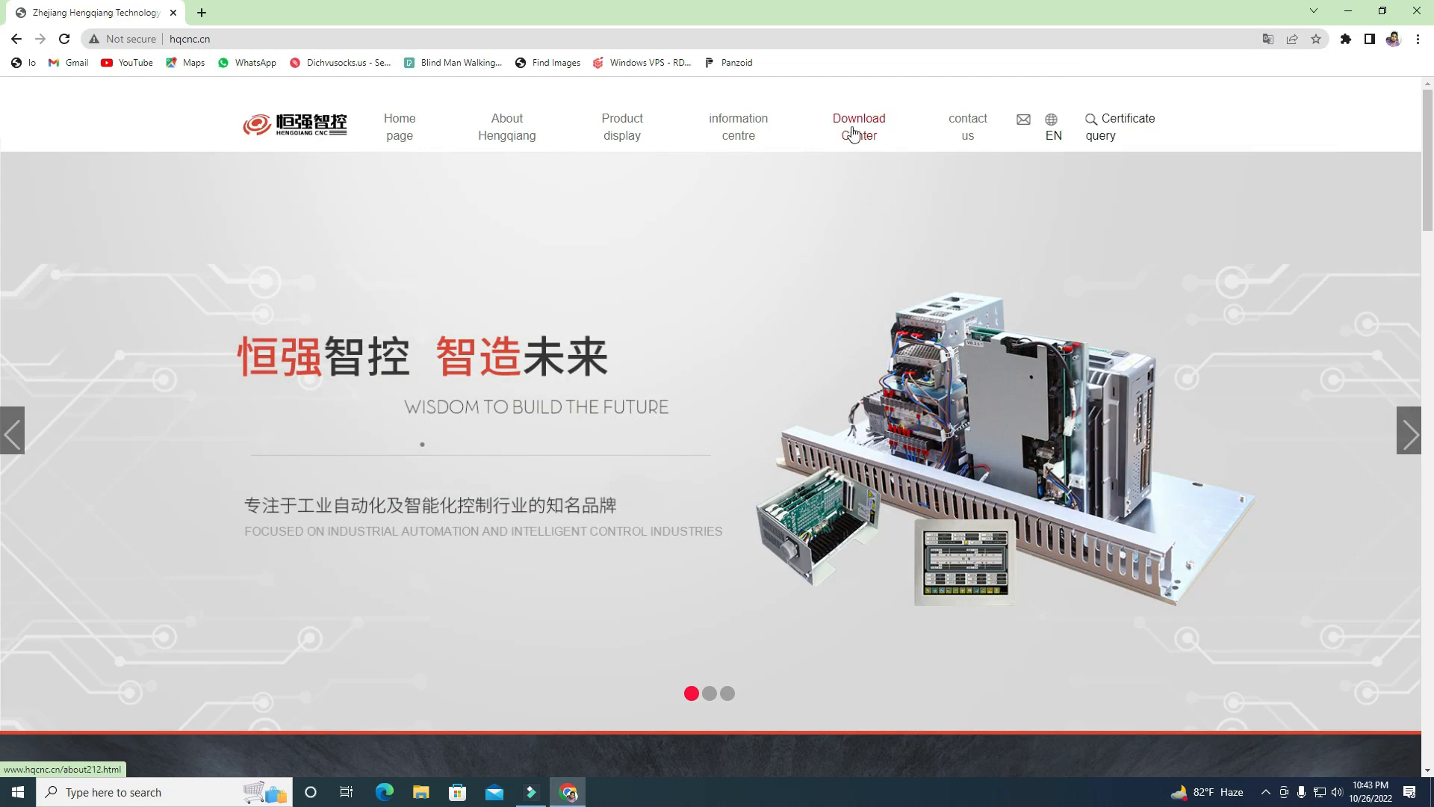
mouse_move(399, 126)
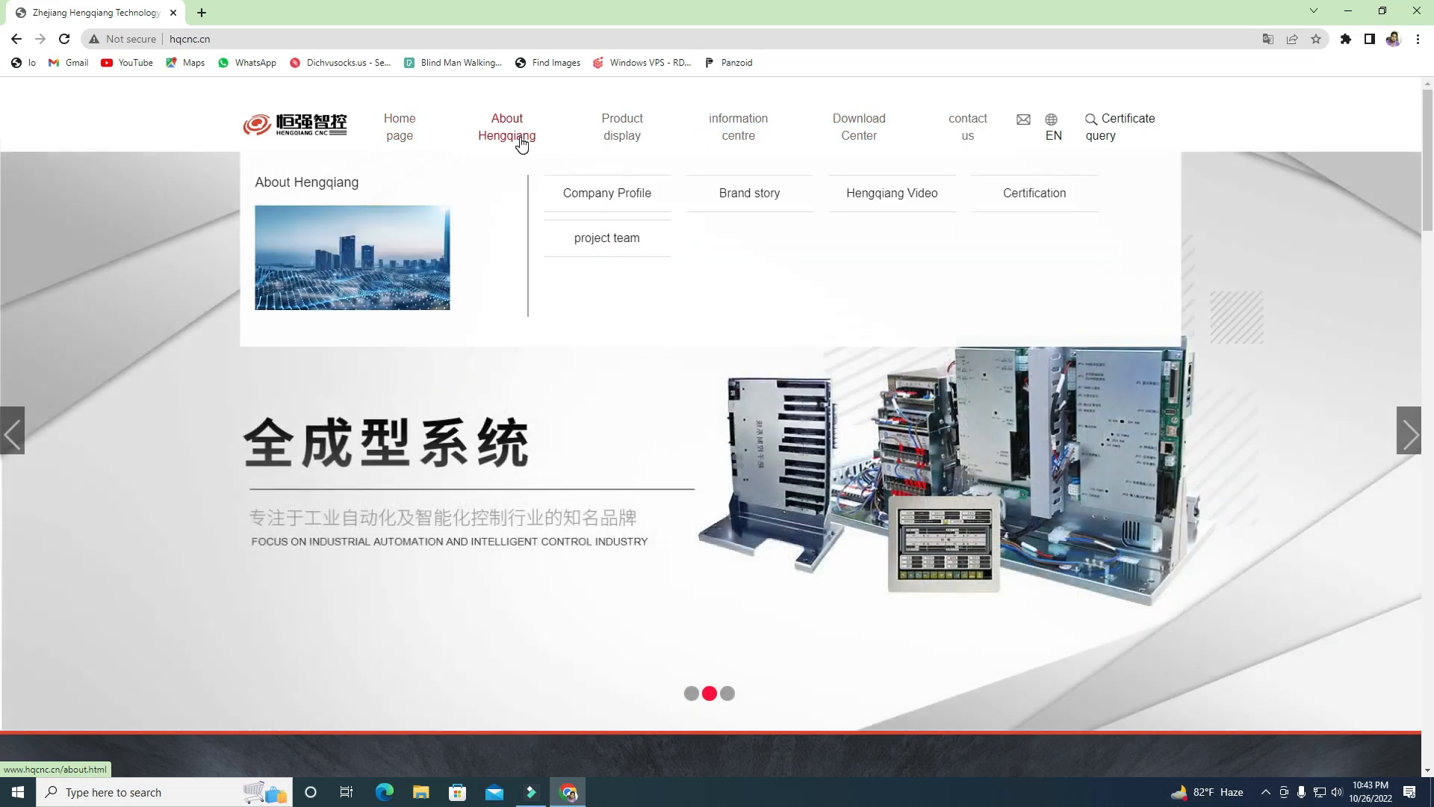
mouse_move(622, 126)
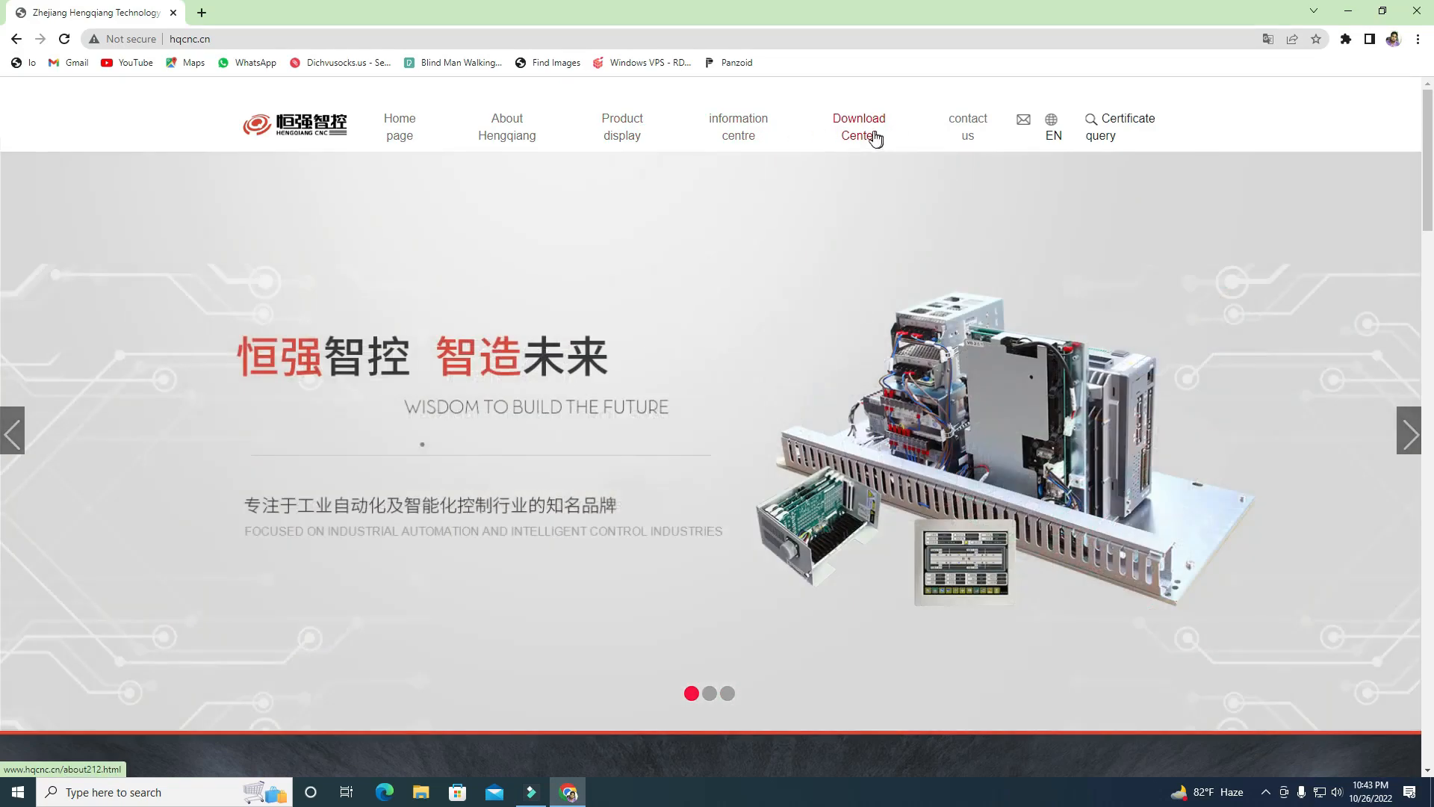
mouse_move(850, 136)
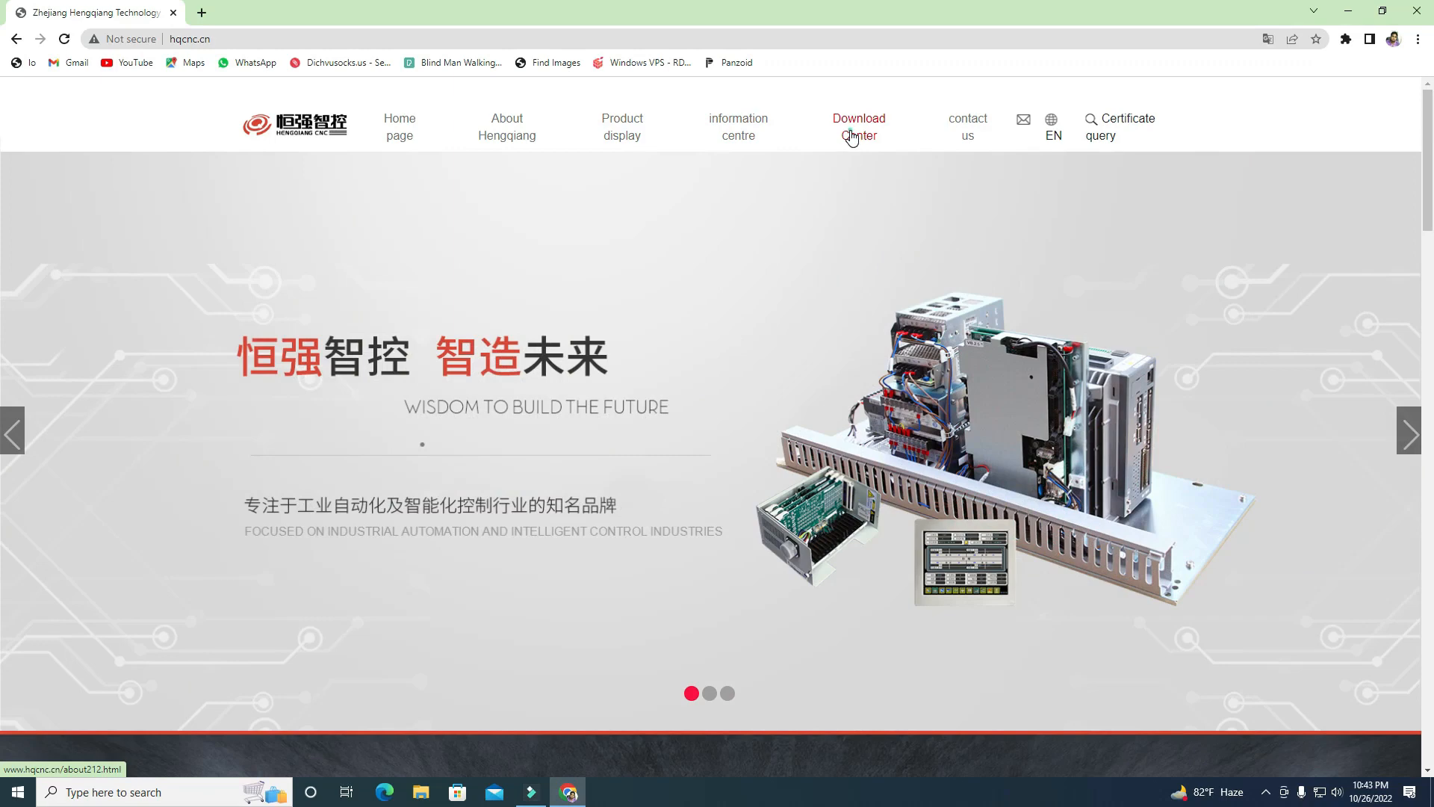
left_click(858, 126)
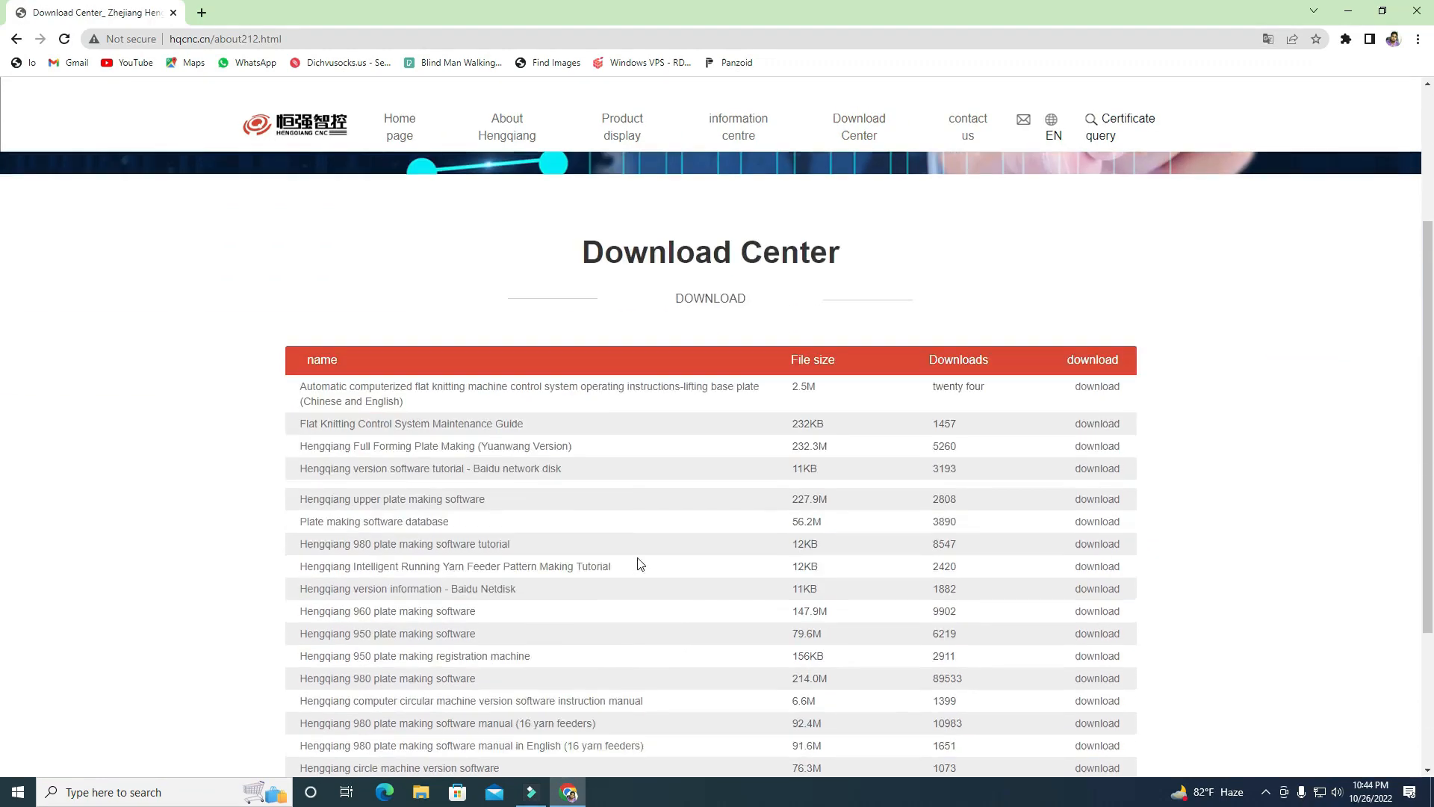
scroll("down", 3)
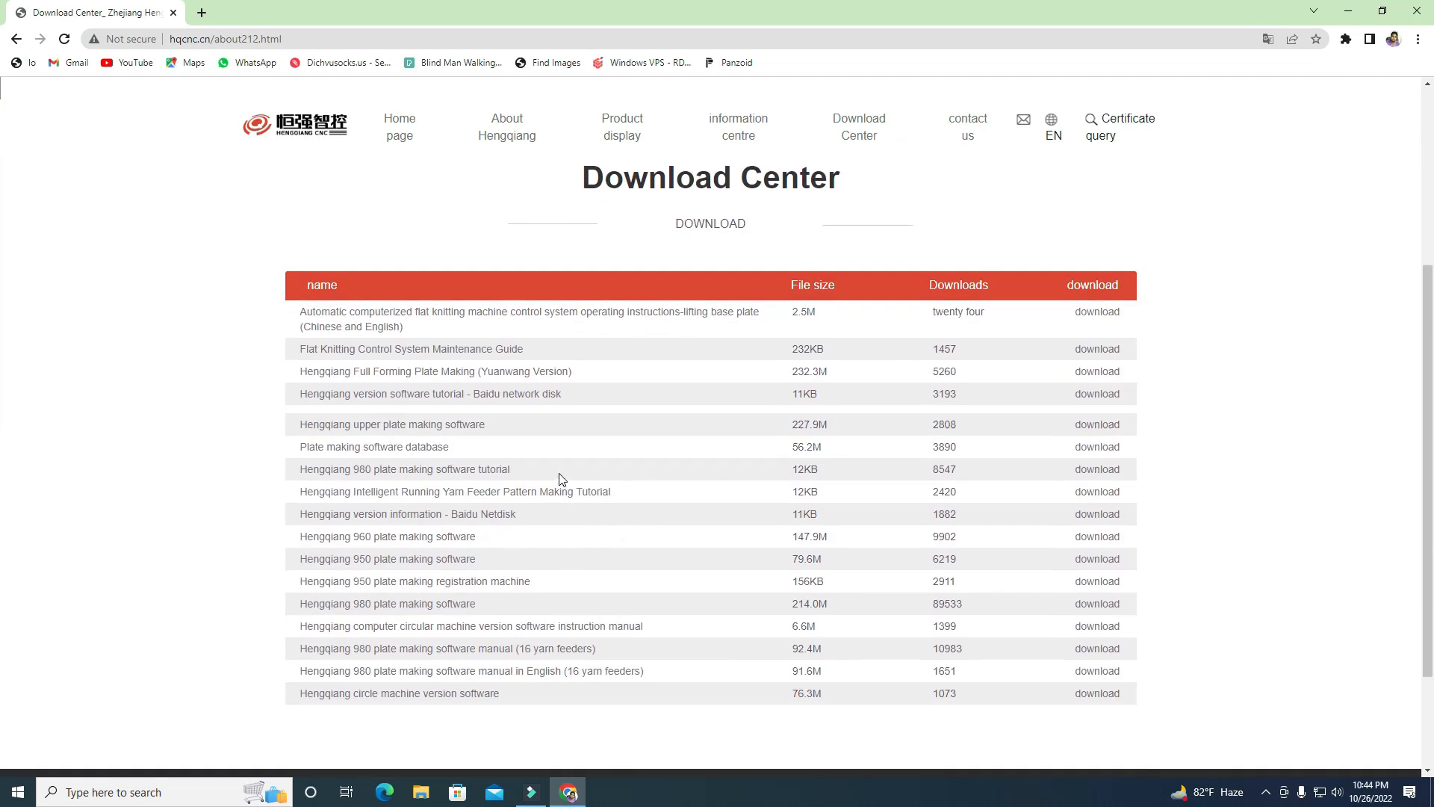
mouse_move(586, 381)
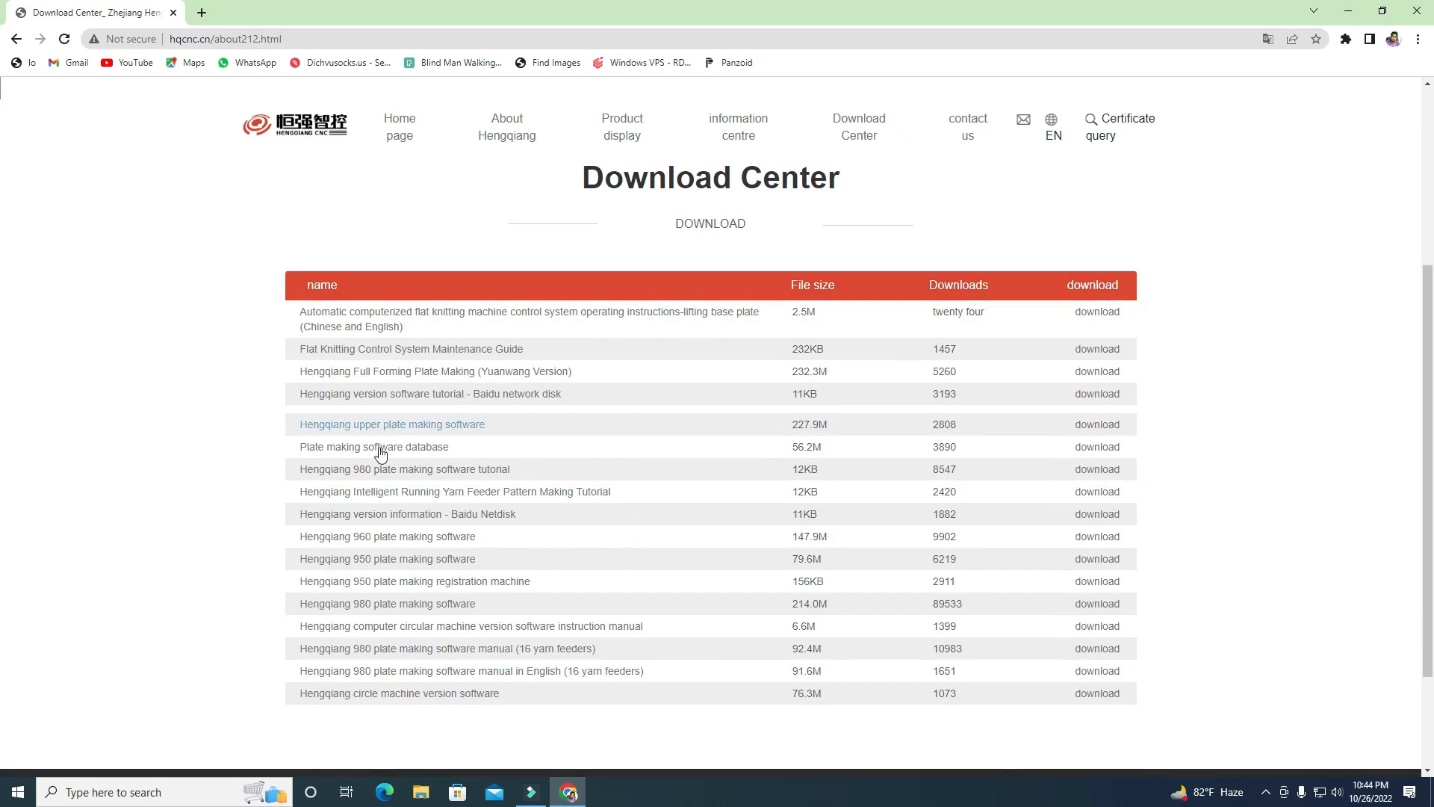
scroll("down", 3)
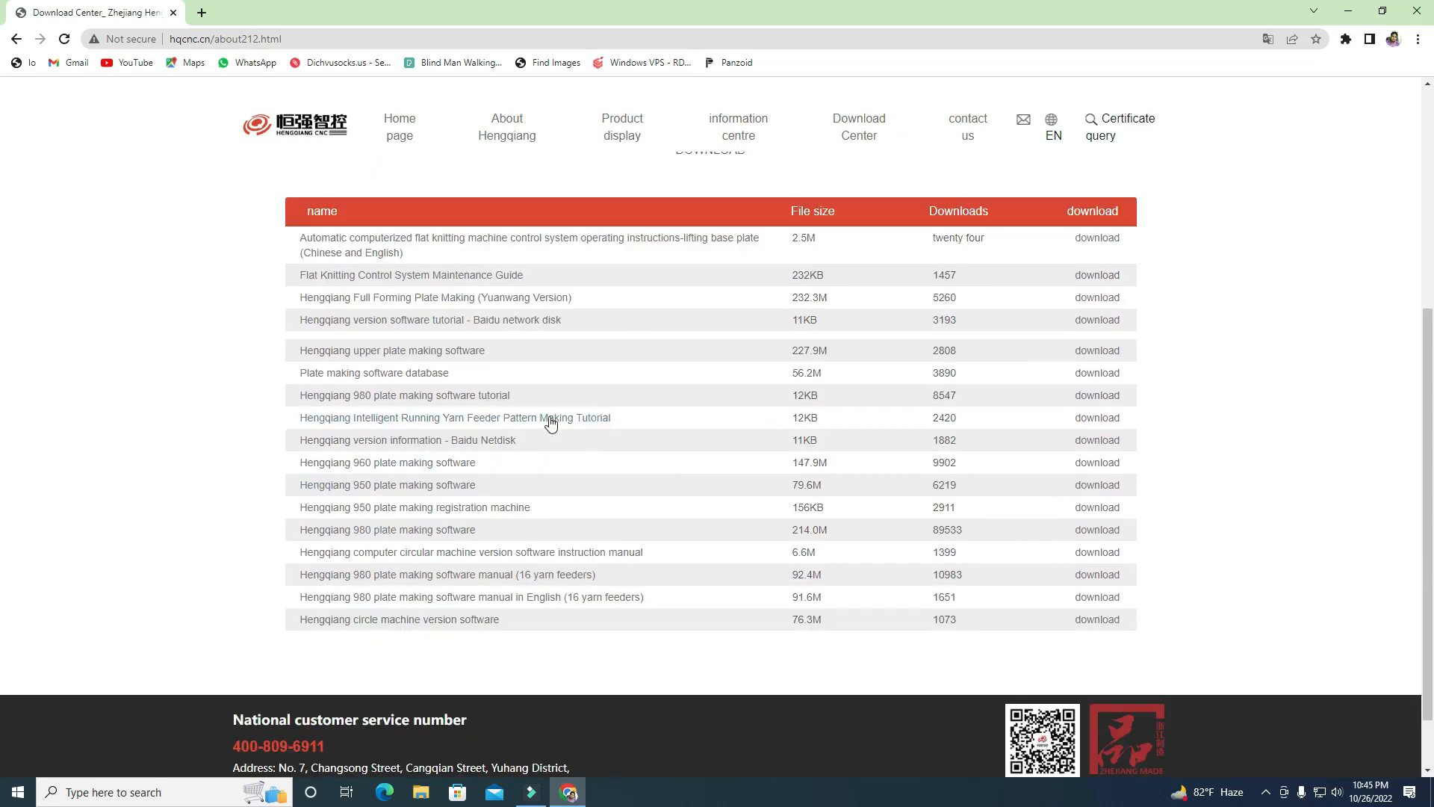
mouse_move(569, 448)
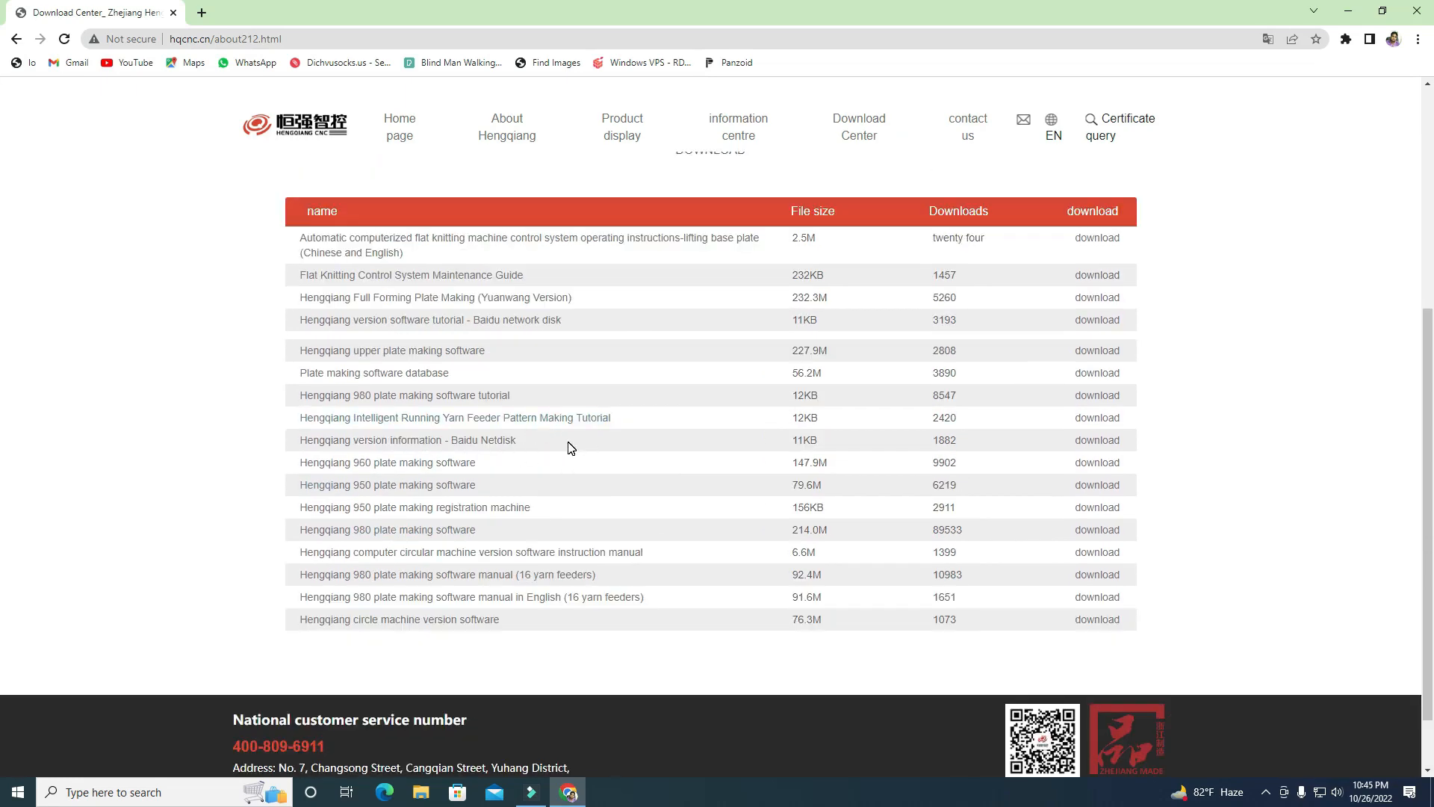
mouse_move(577, 504)
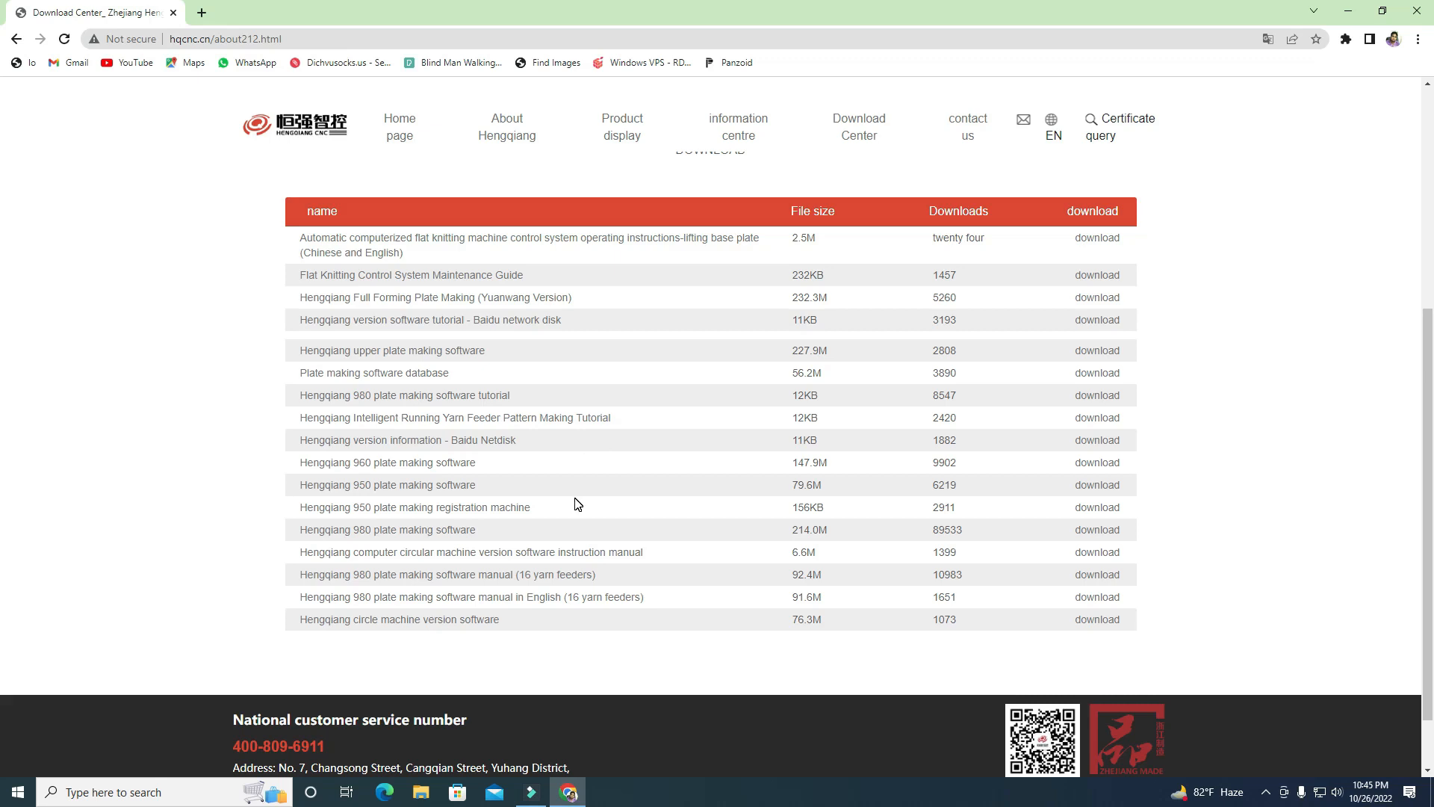
scroll("up", 3)
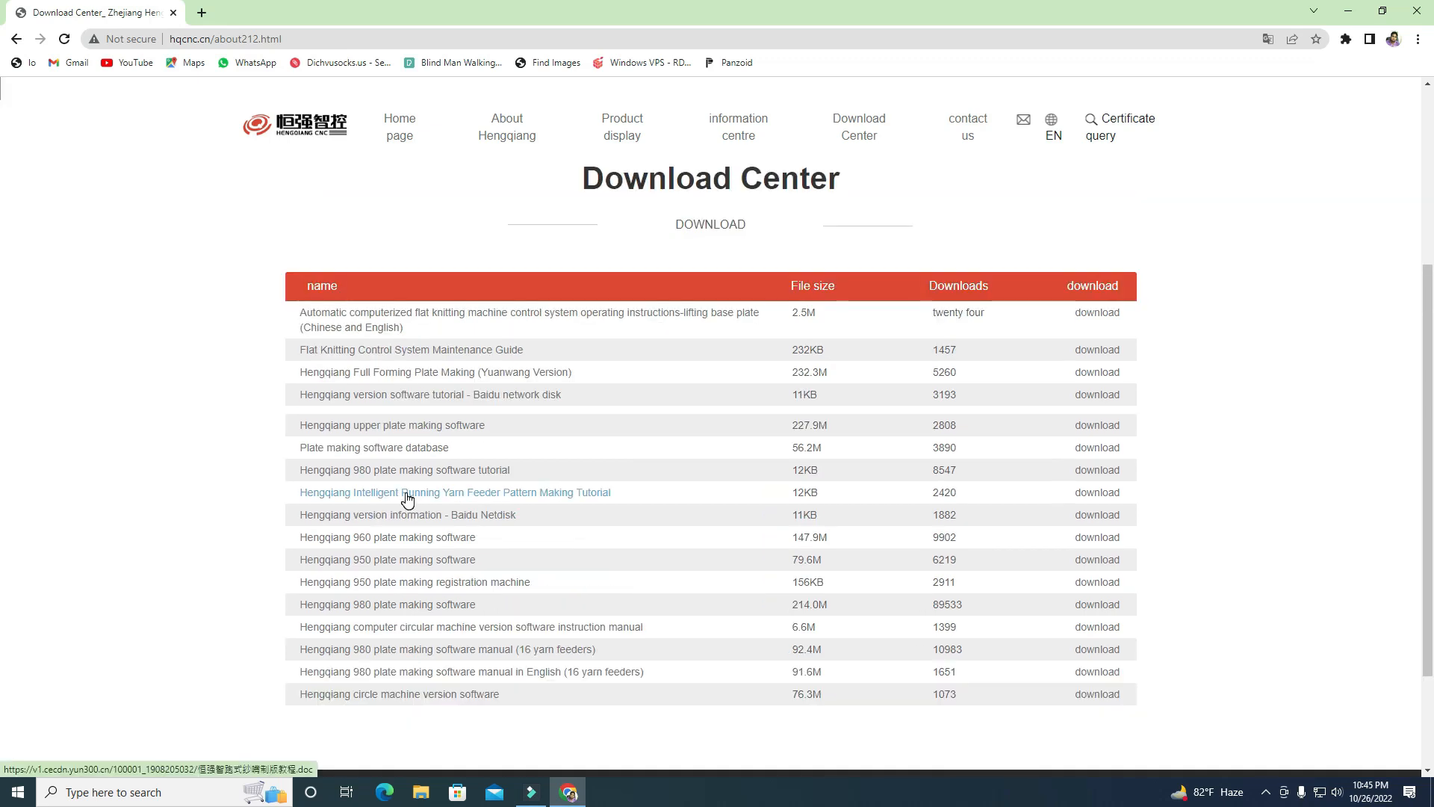
mouse_move(421, 531)
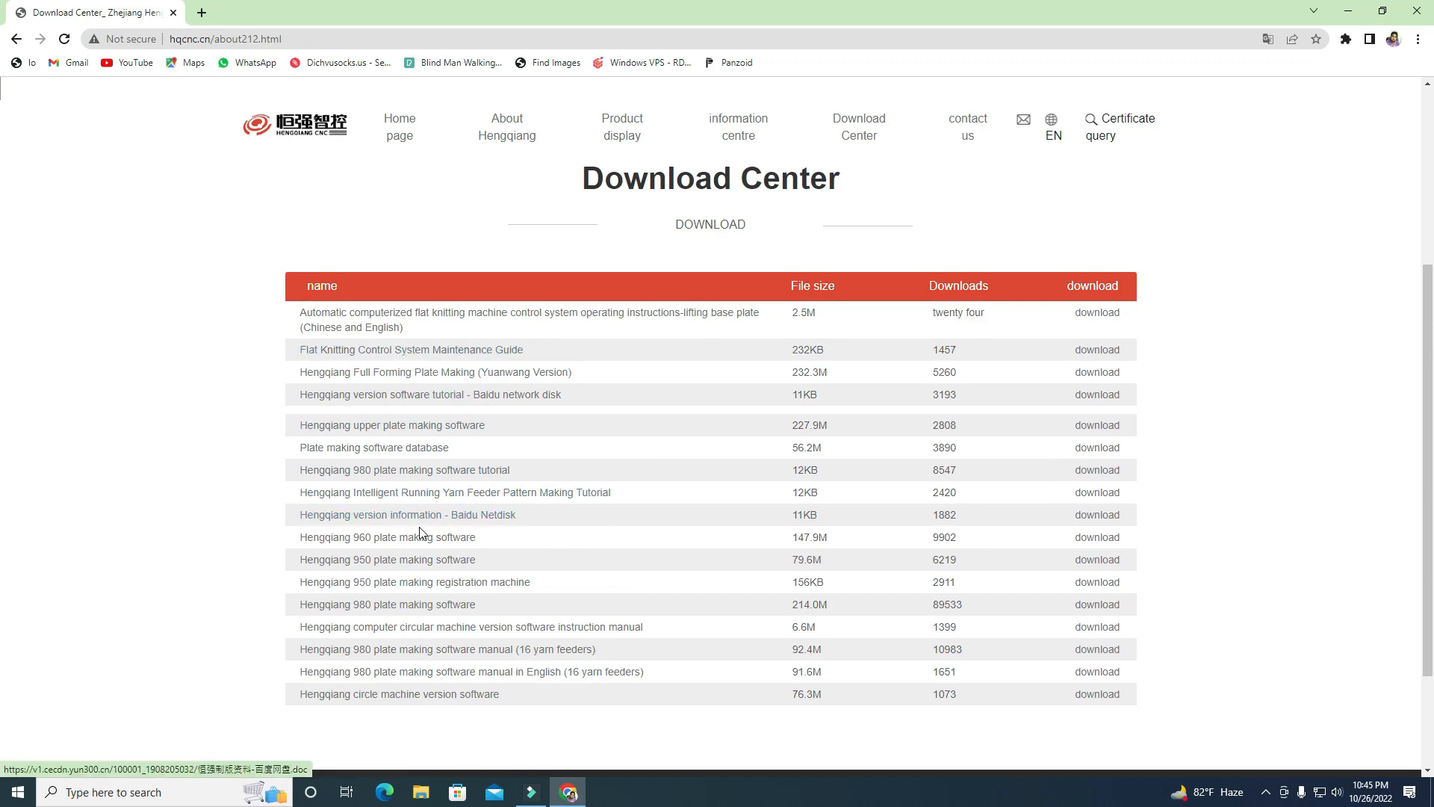
mouse_move(411, 349)
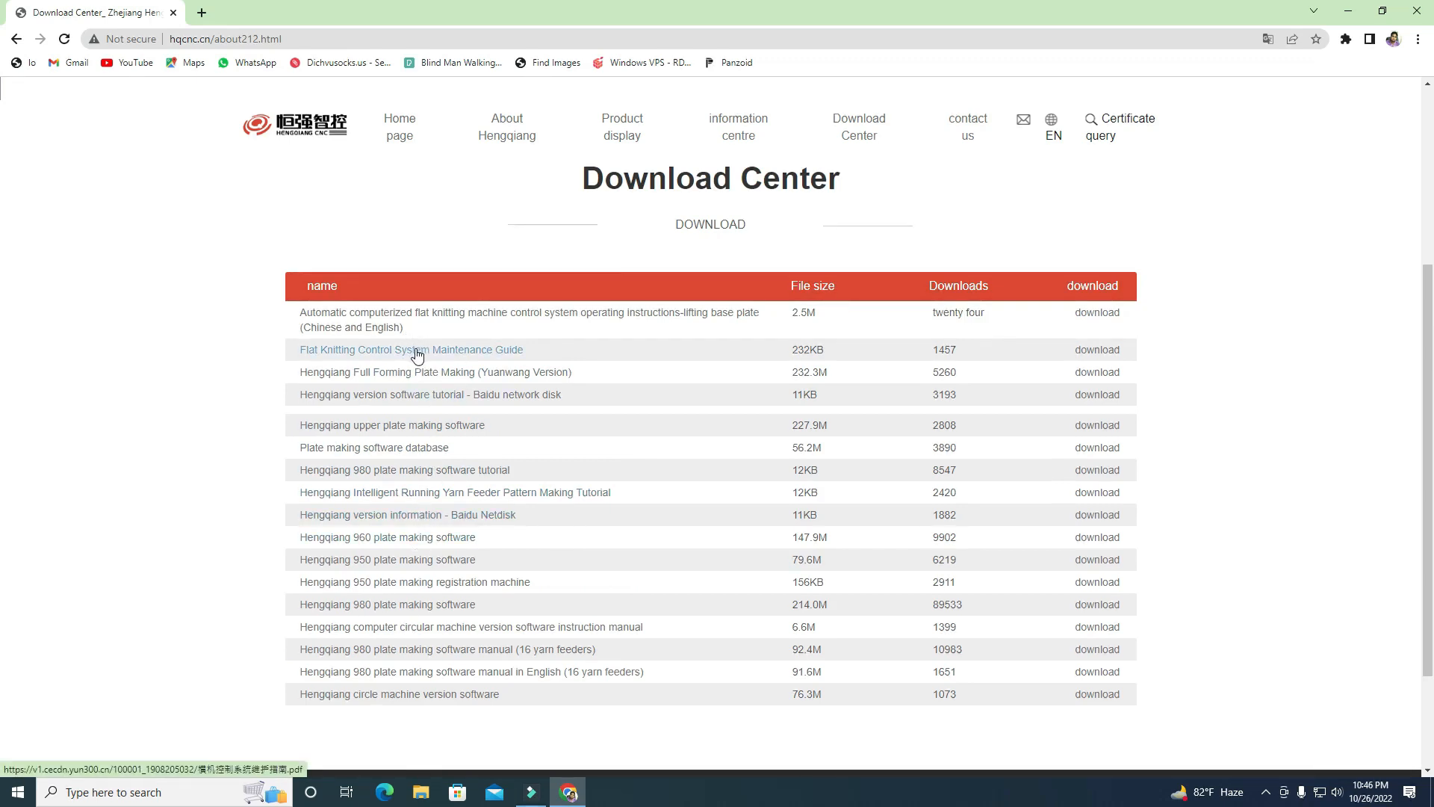
mouse_move(445, 357)
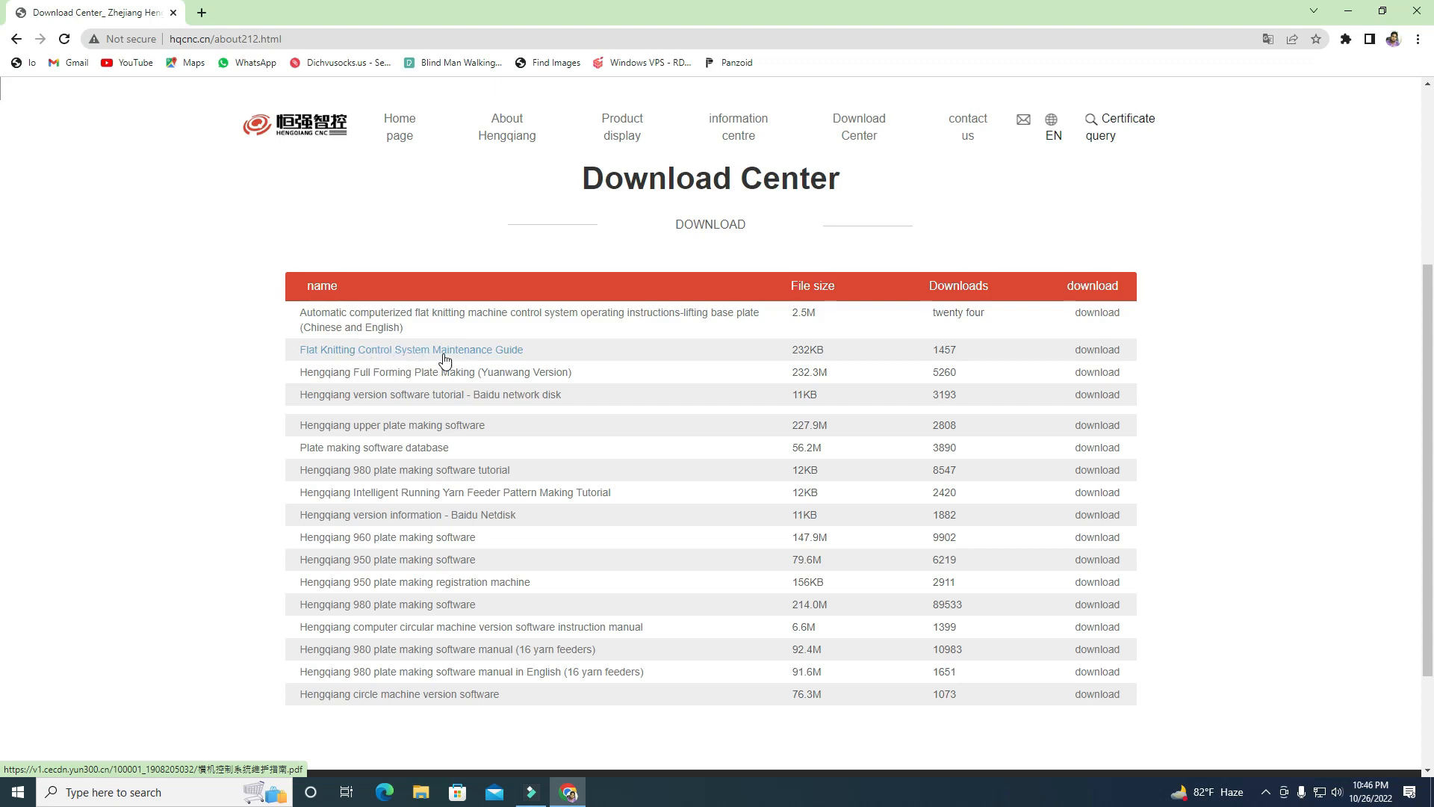
mouse_move(523, 358)
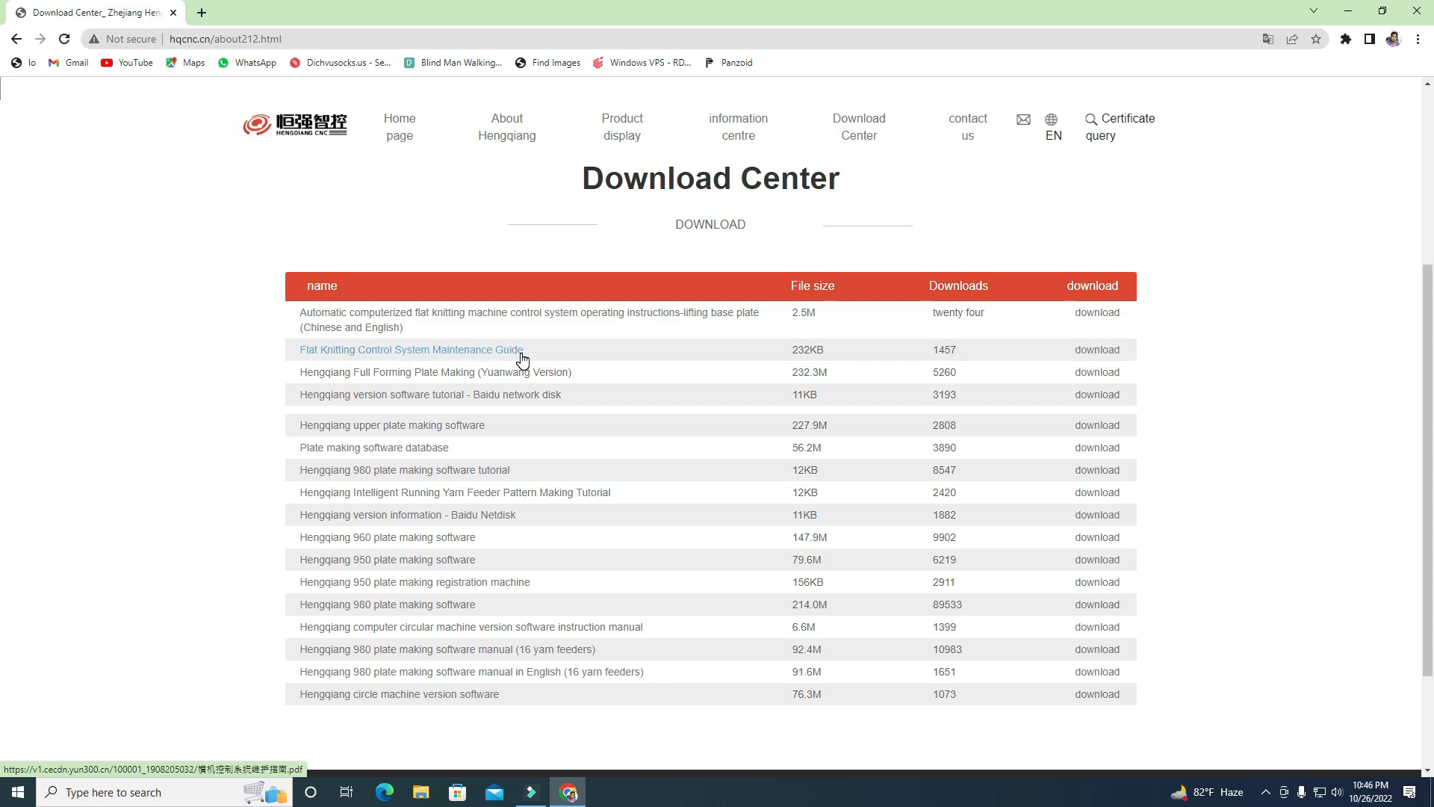
mouse_move(357, 381)
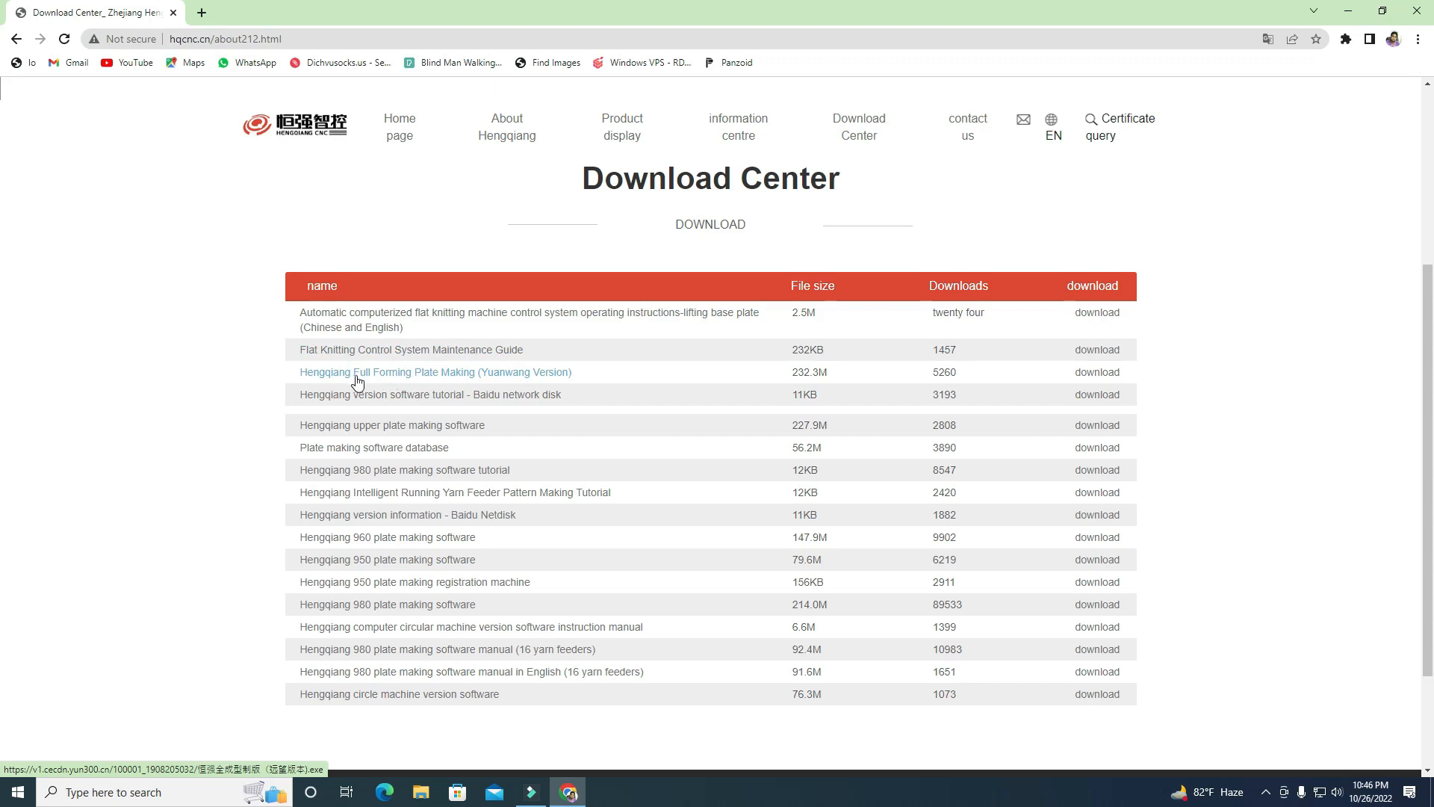
mouse_move(491, 384)
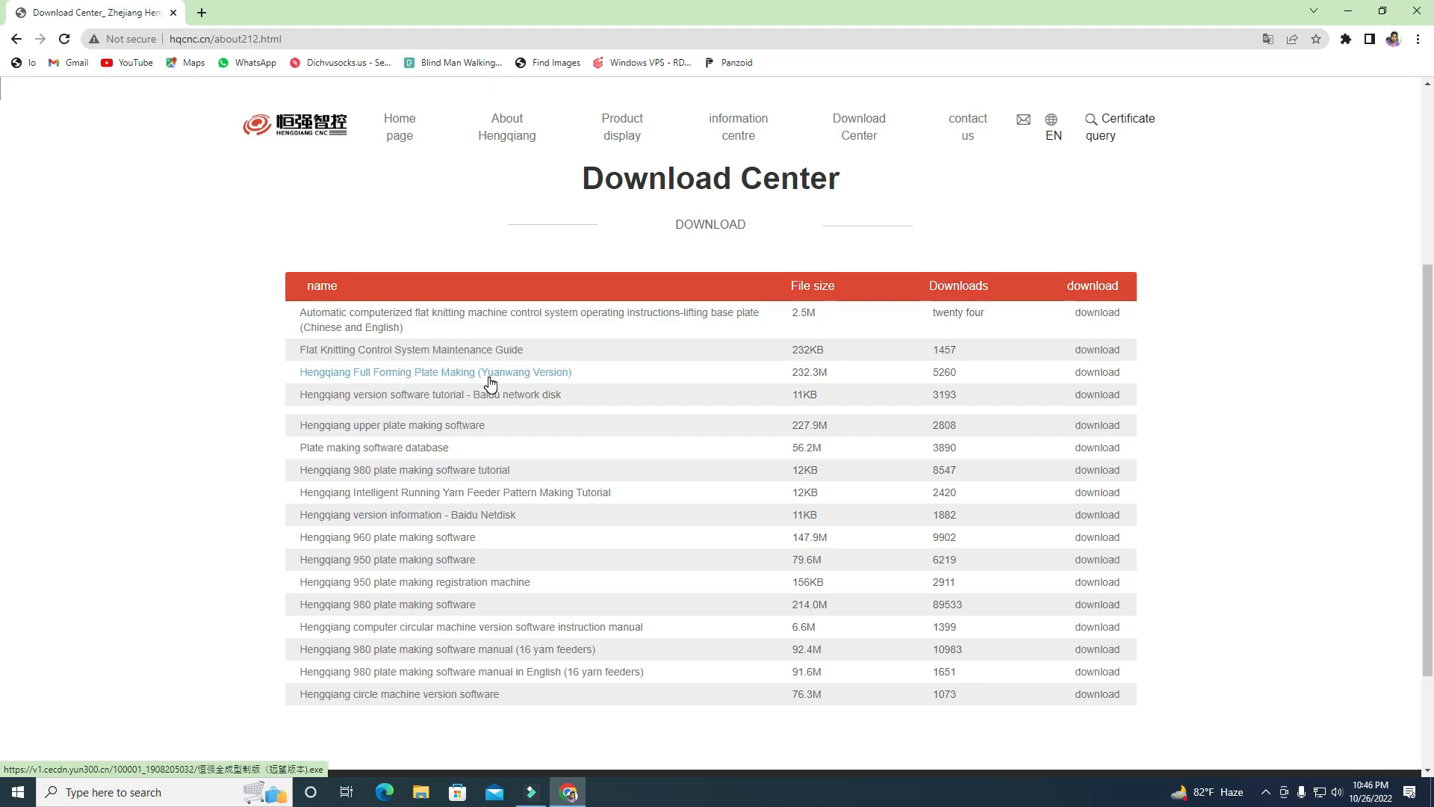
mouse_move(409, 456)
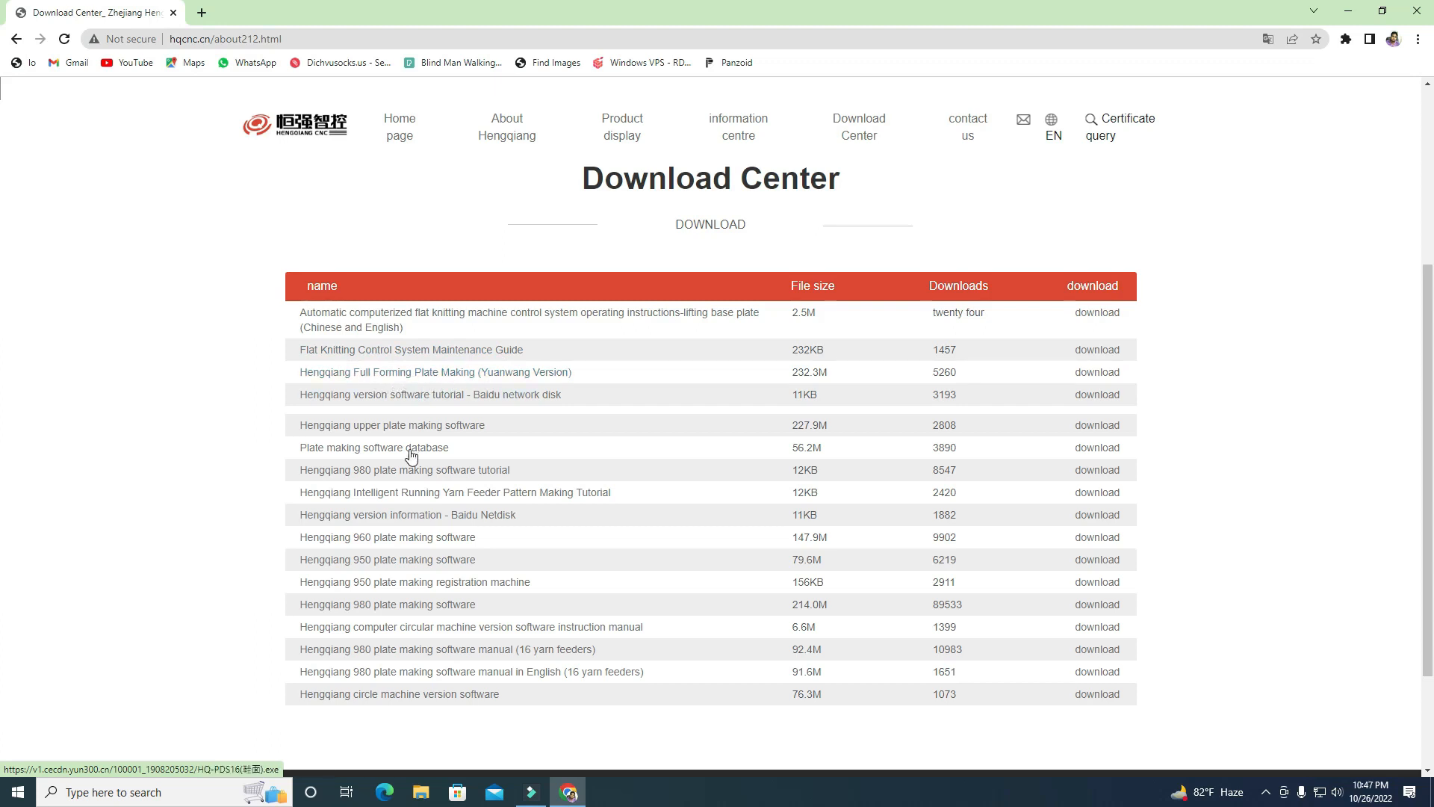
mouse_move(387, 536)
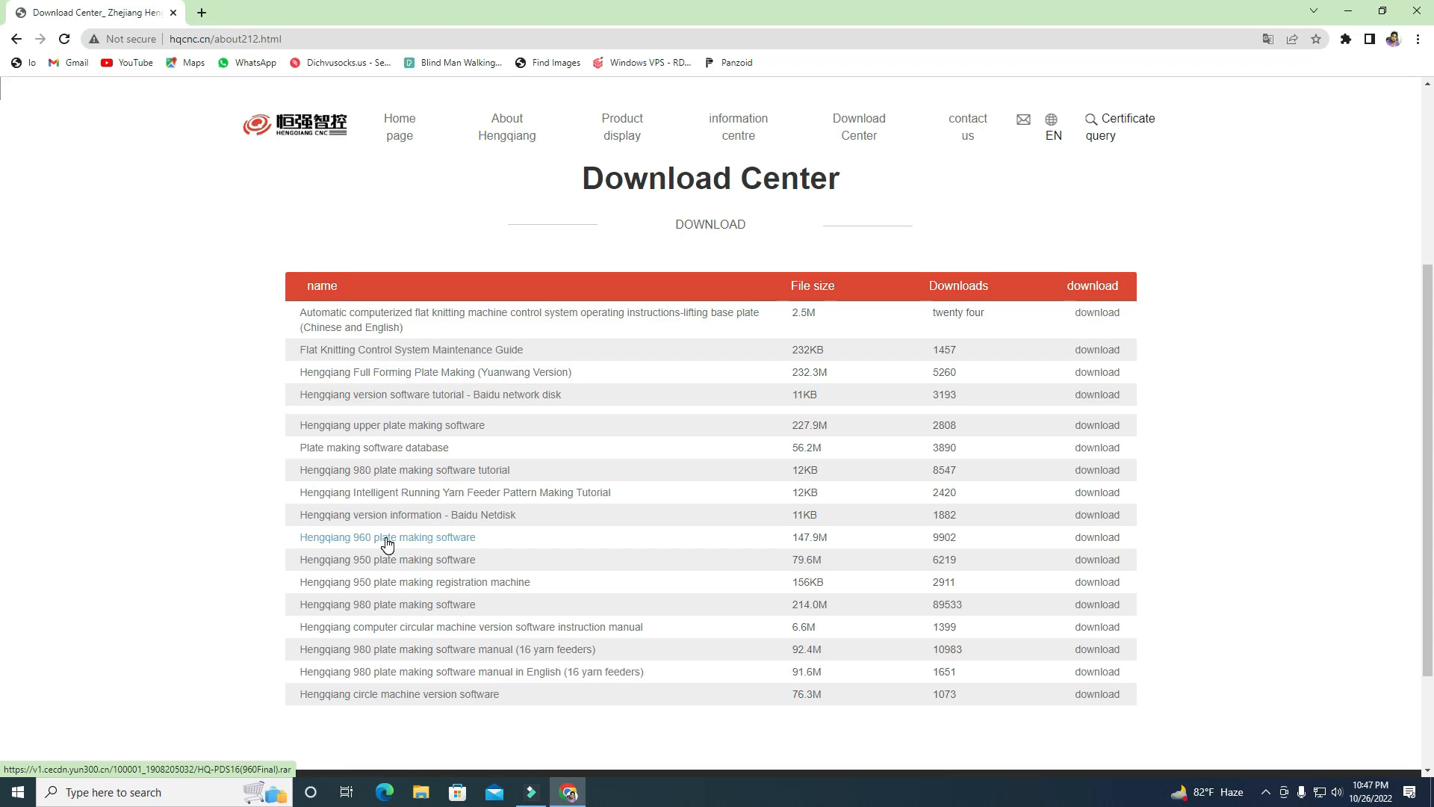
mouse_move(435, 547)
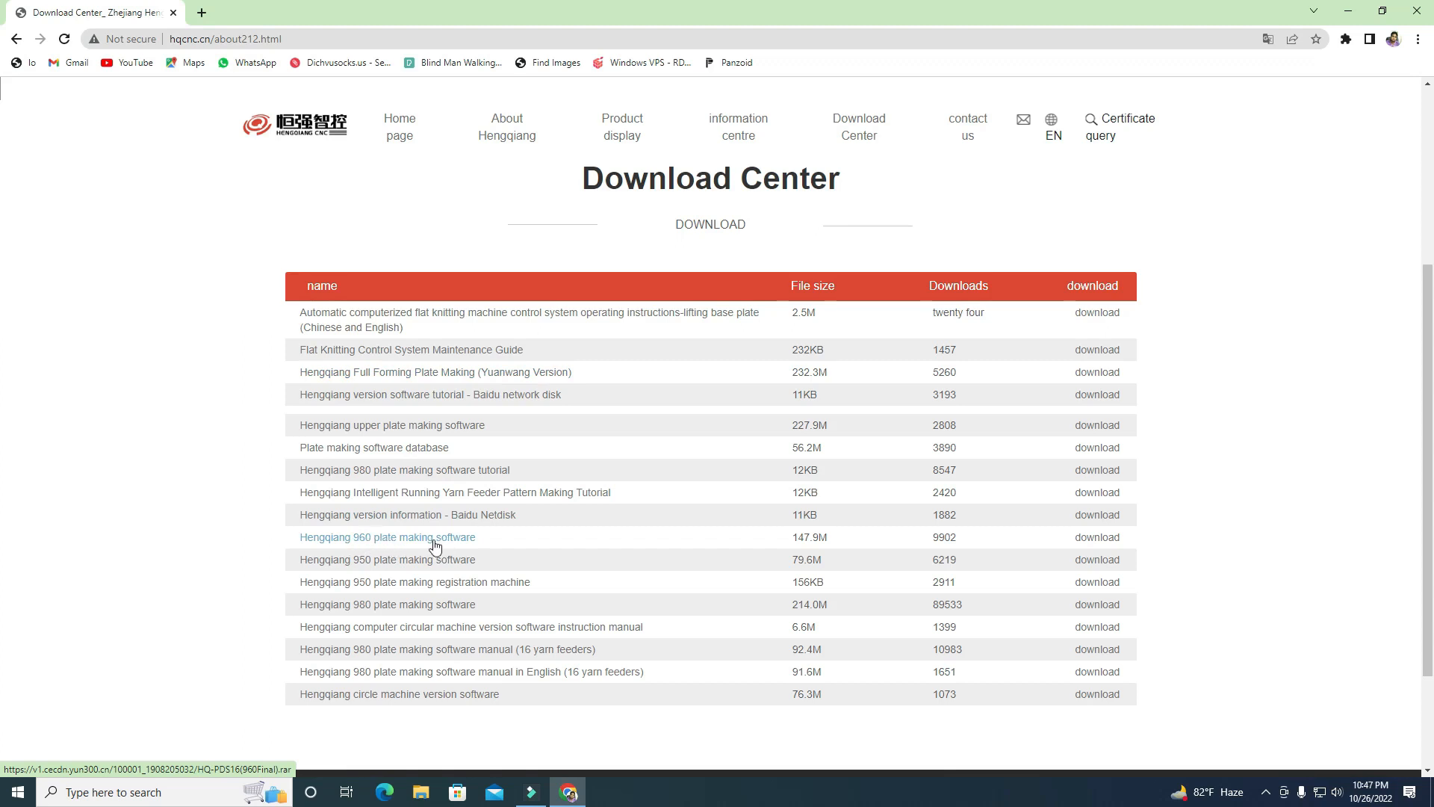
mouse_move(462, 538)
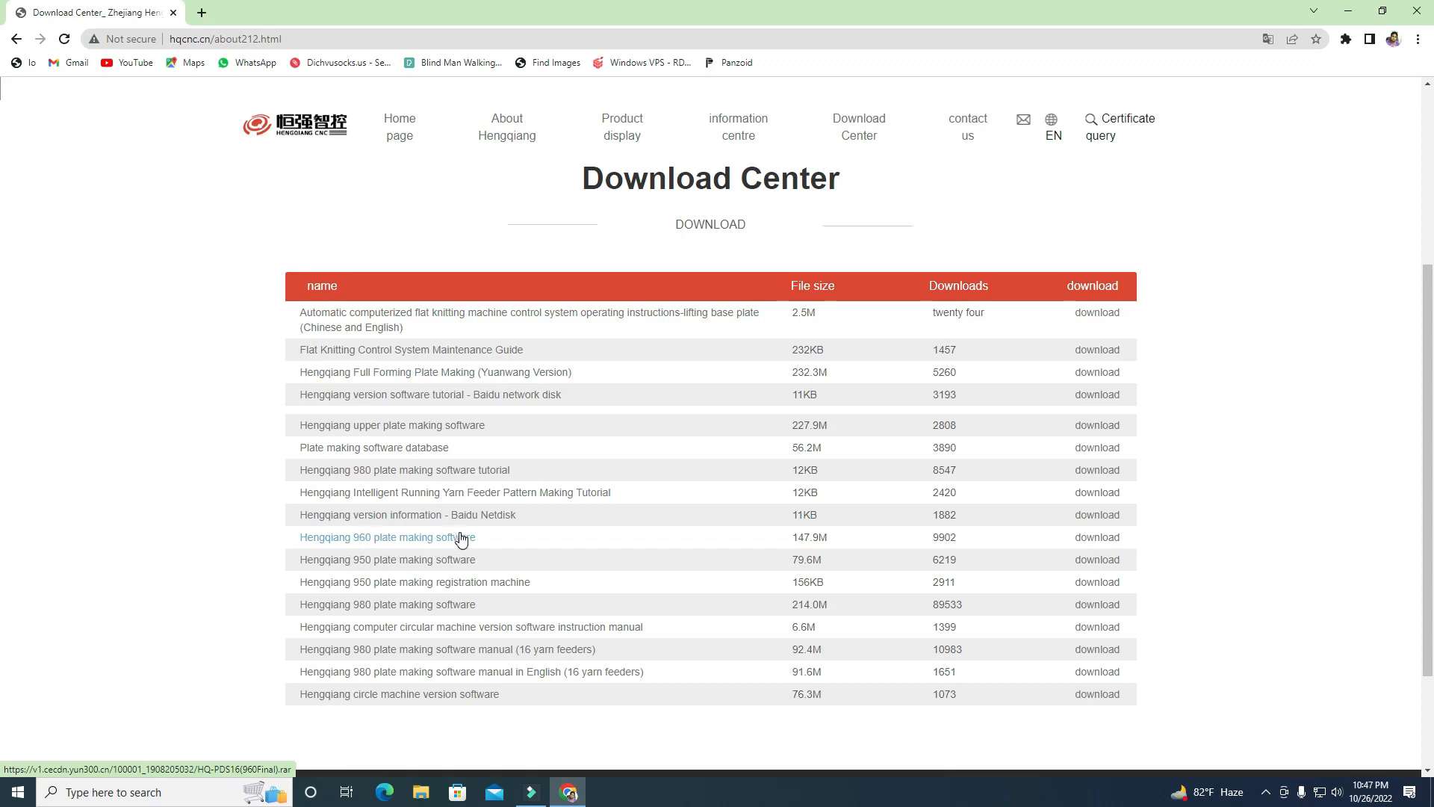
Start downloading HQ-PDS16(960Final).rar via the Hengqiang 960 plate making software link
left_click(386, 537)
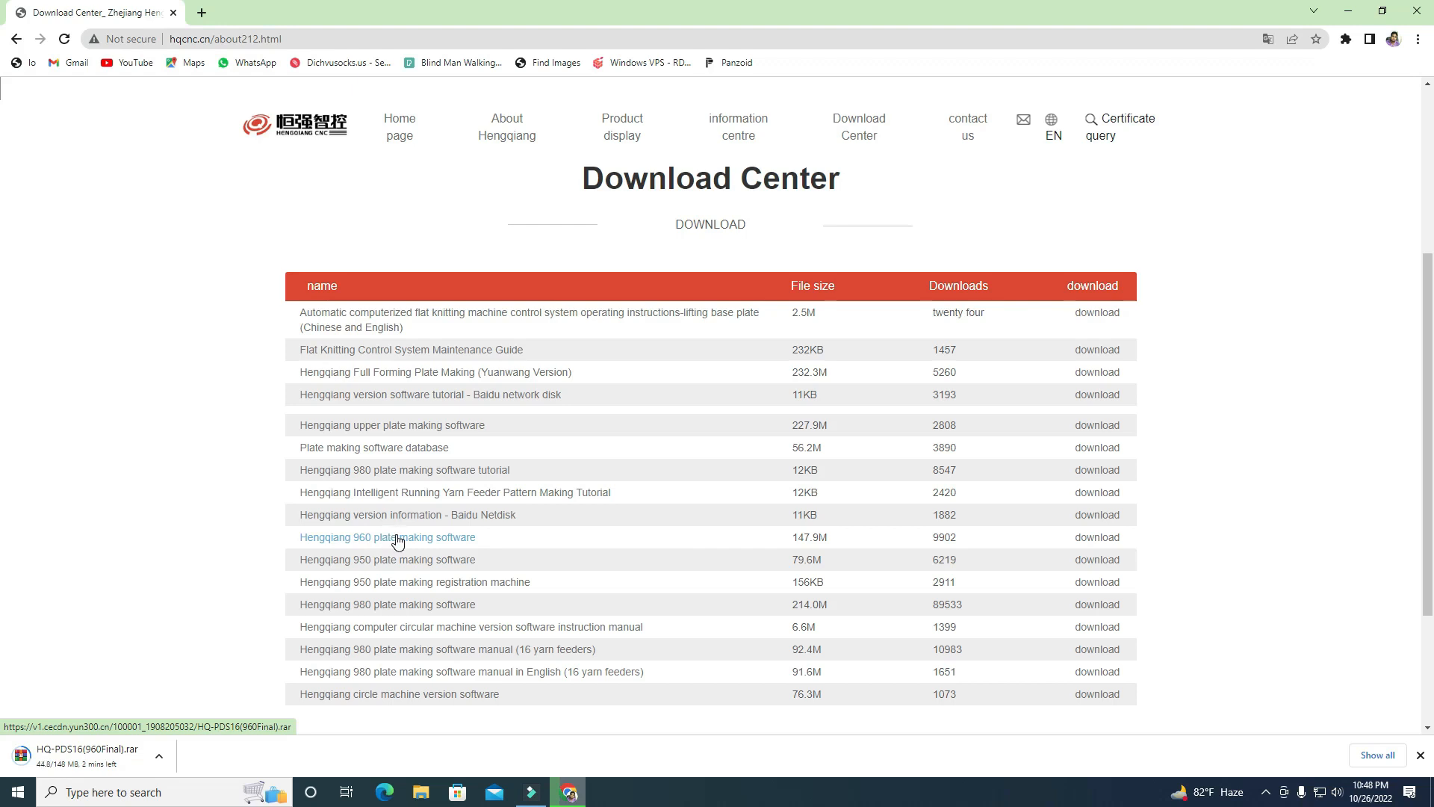
mouse_move(395, 555)
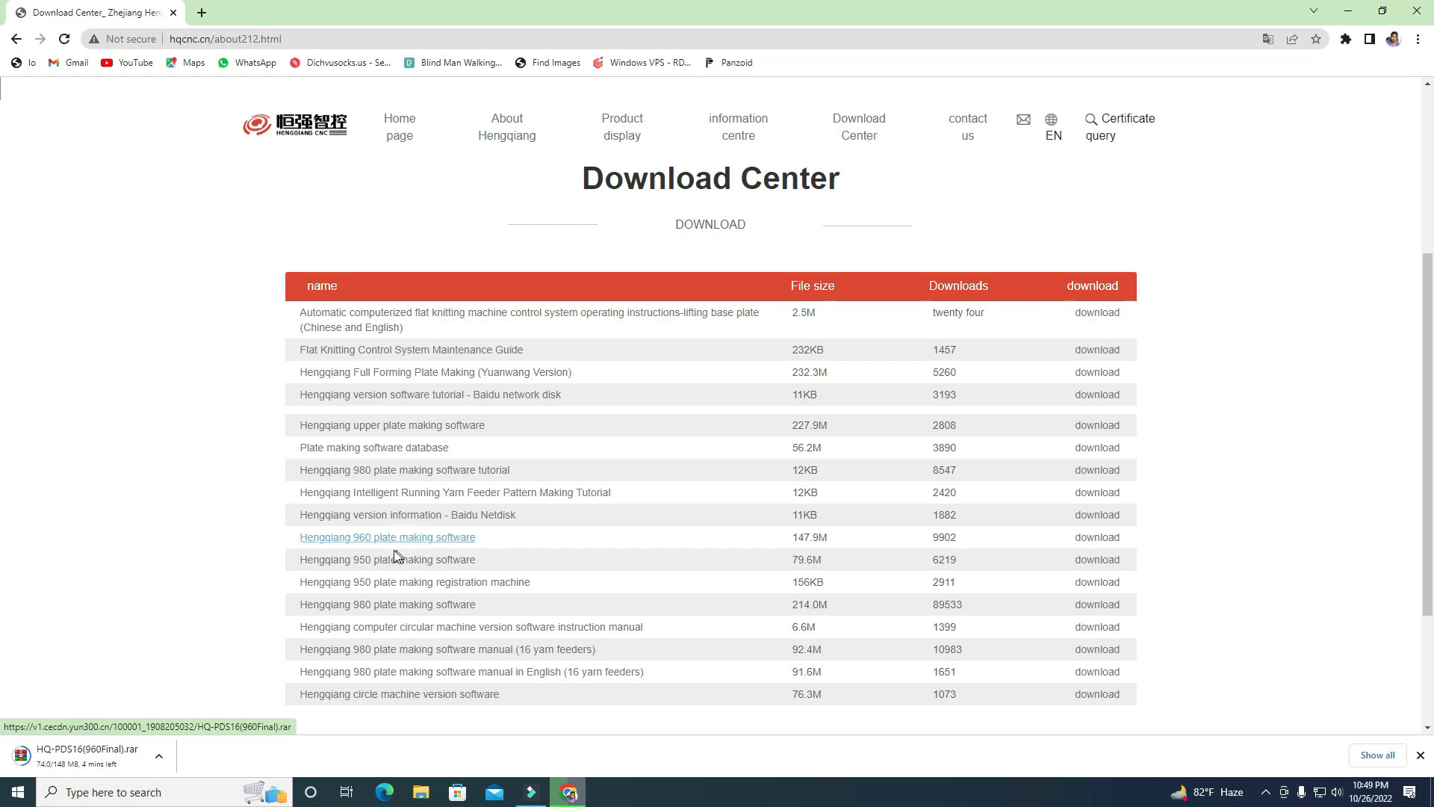
mouse_move(387, 604)
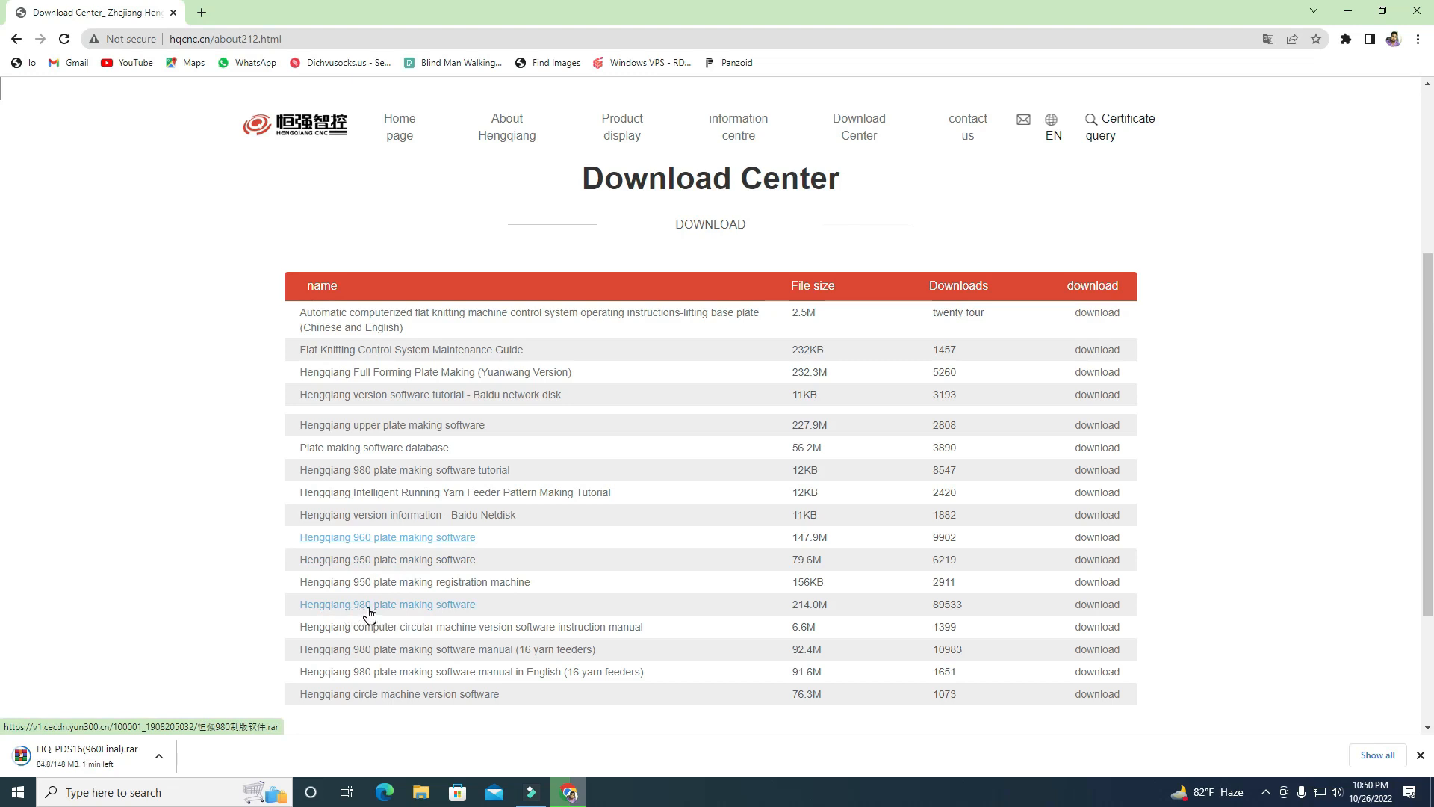
mouse_move(448, 607)
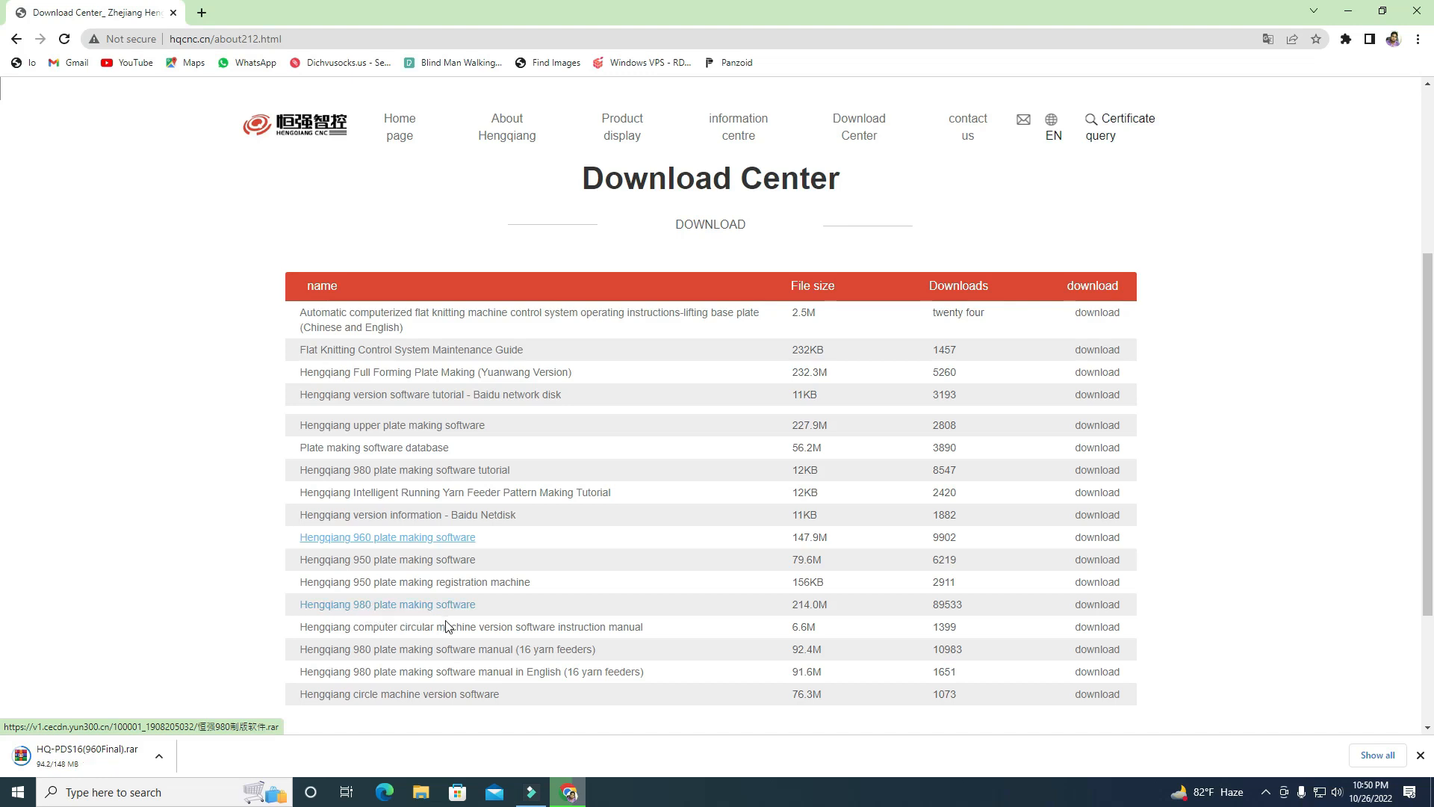
Start the Hengqiang 980 plate making software download alongside the 960 archive
left_click(385, 603)
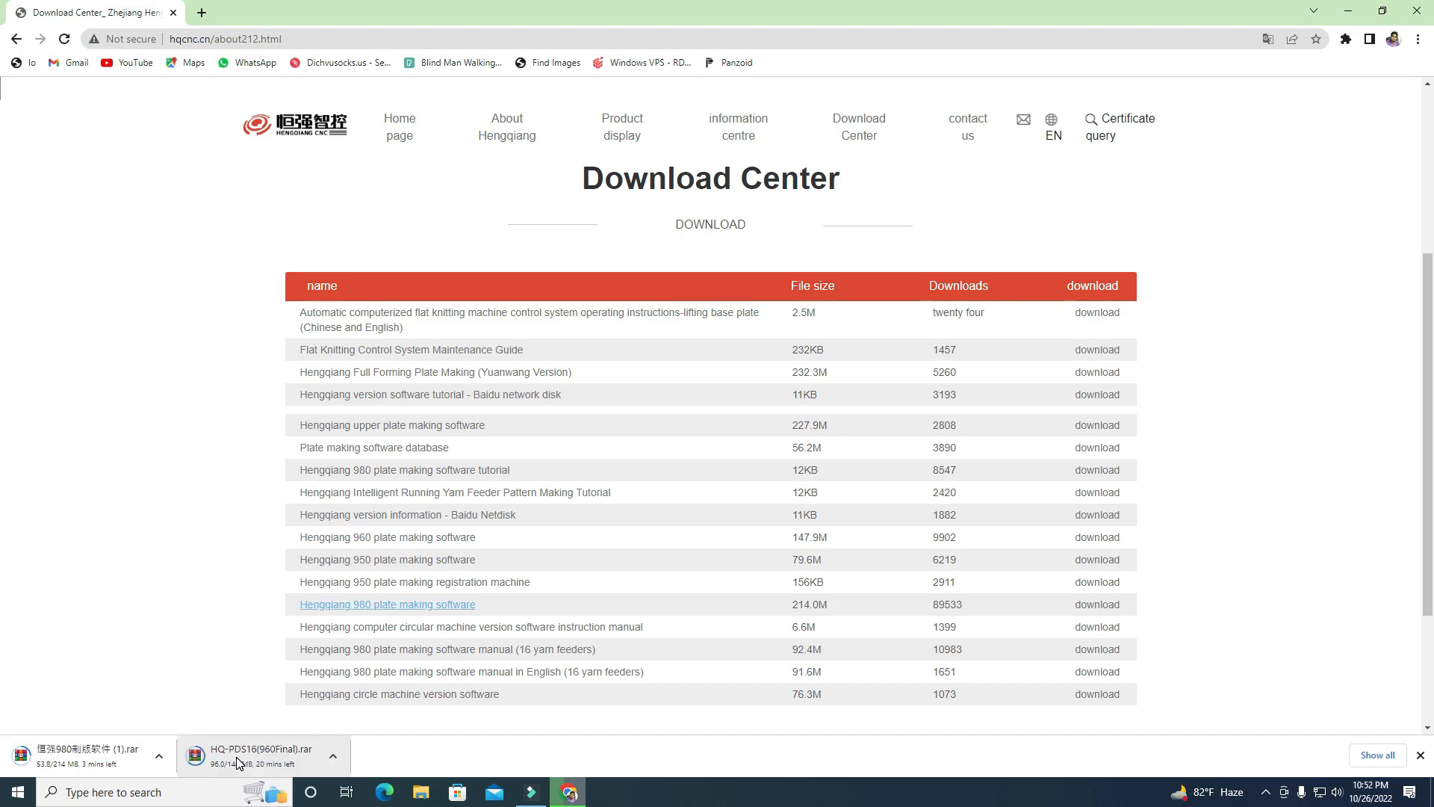
mouse_move(358, 780)
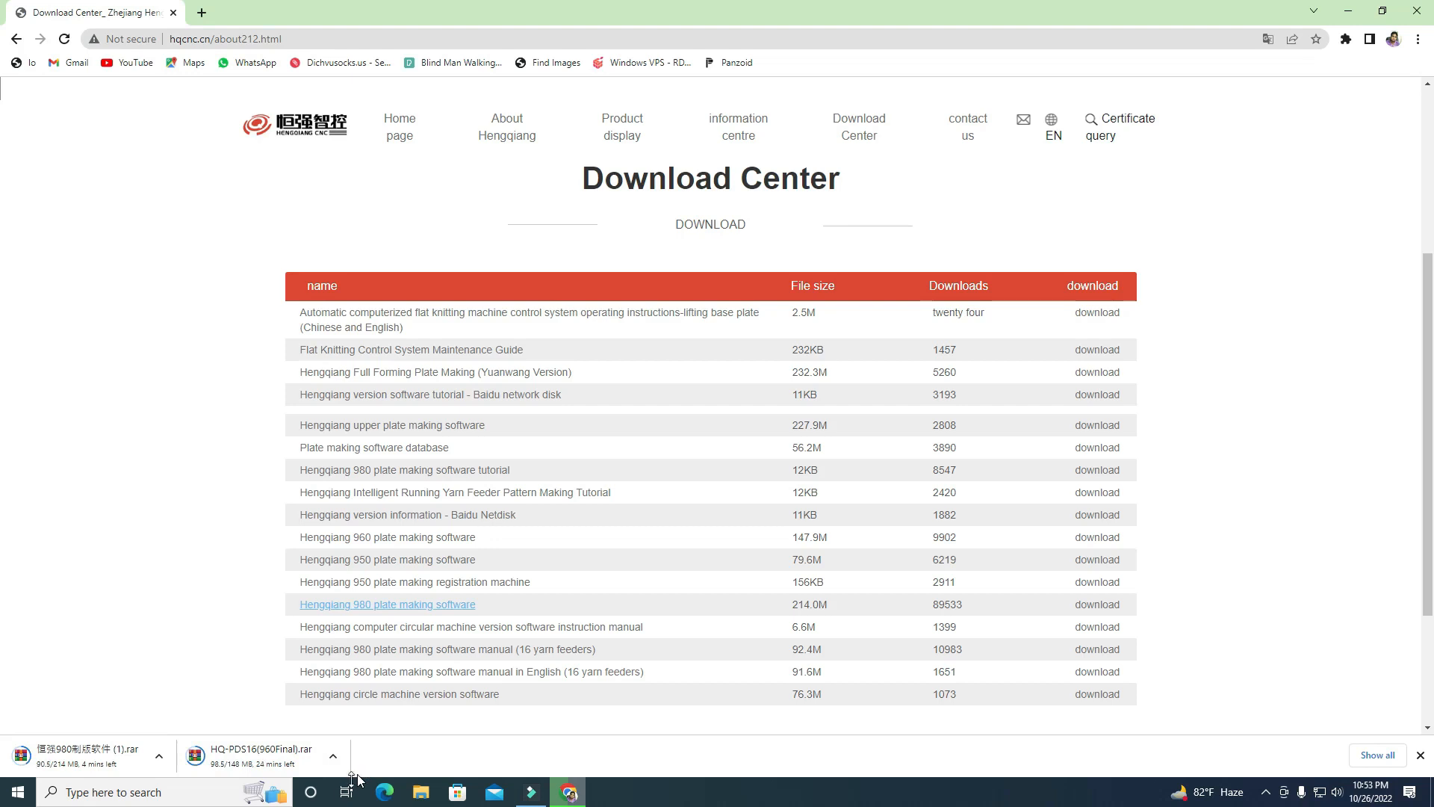
mouse_move(387, 609)
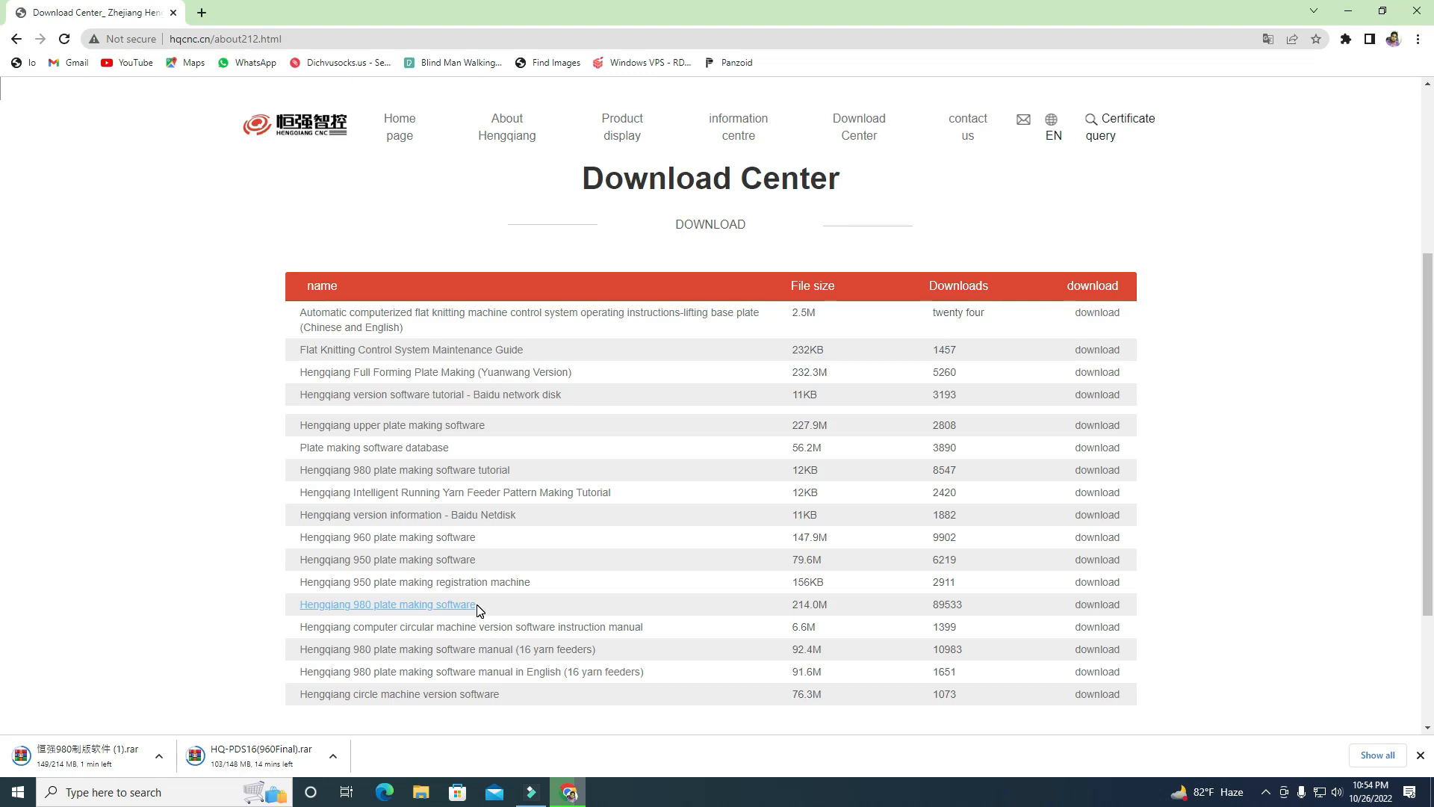
mouse_move(469, 541)
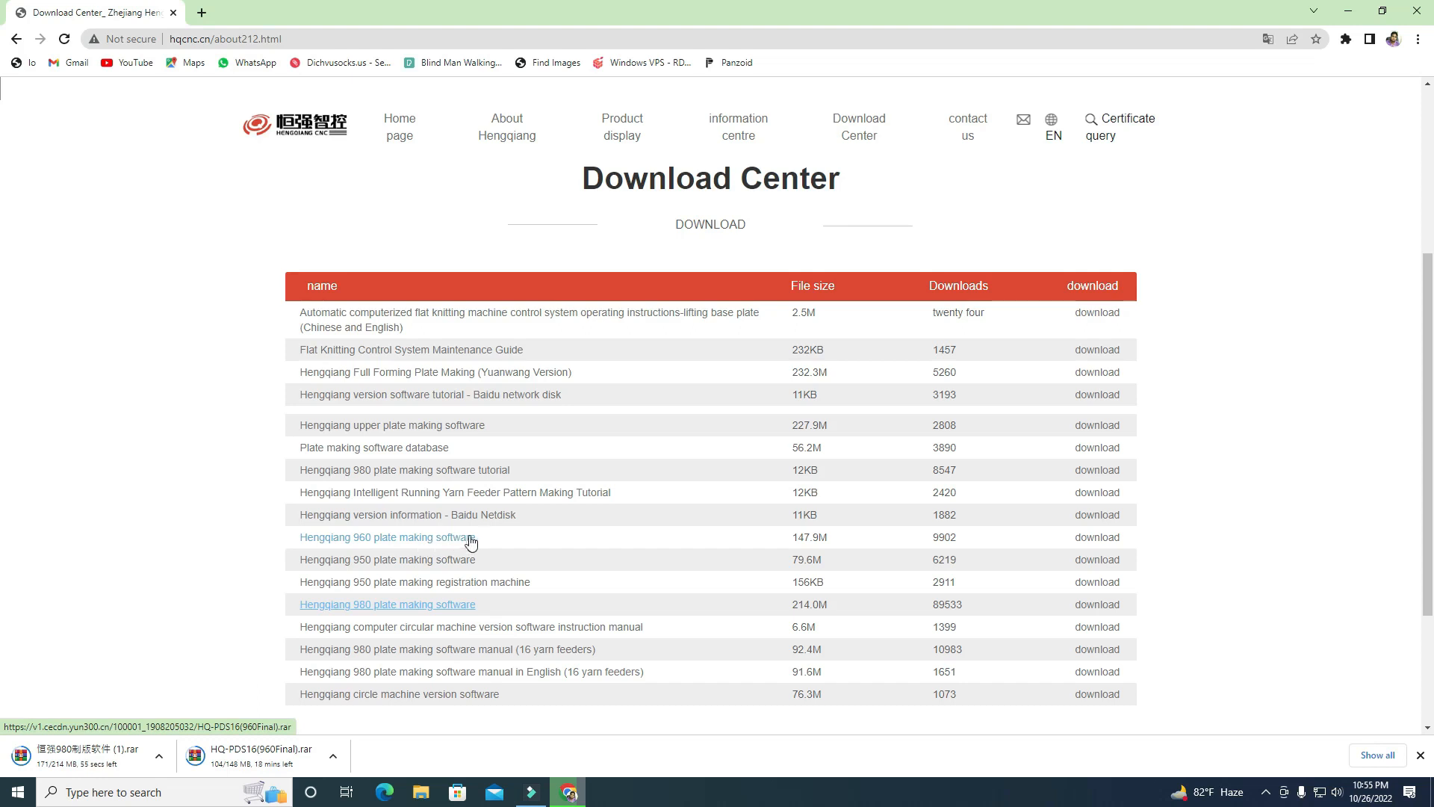
mouse_move(425, 564)
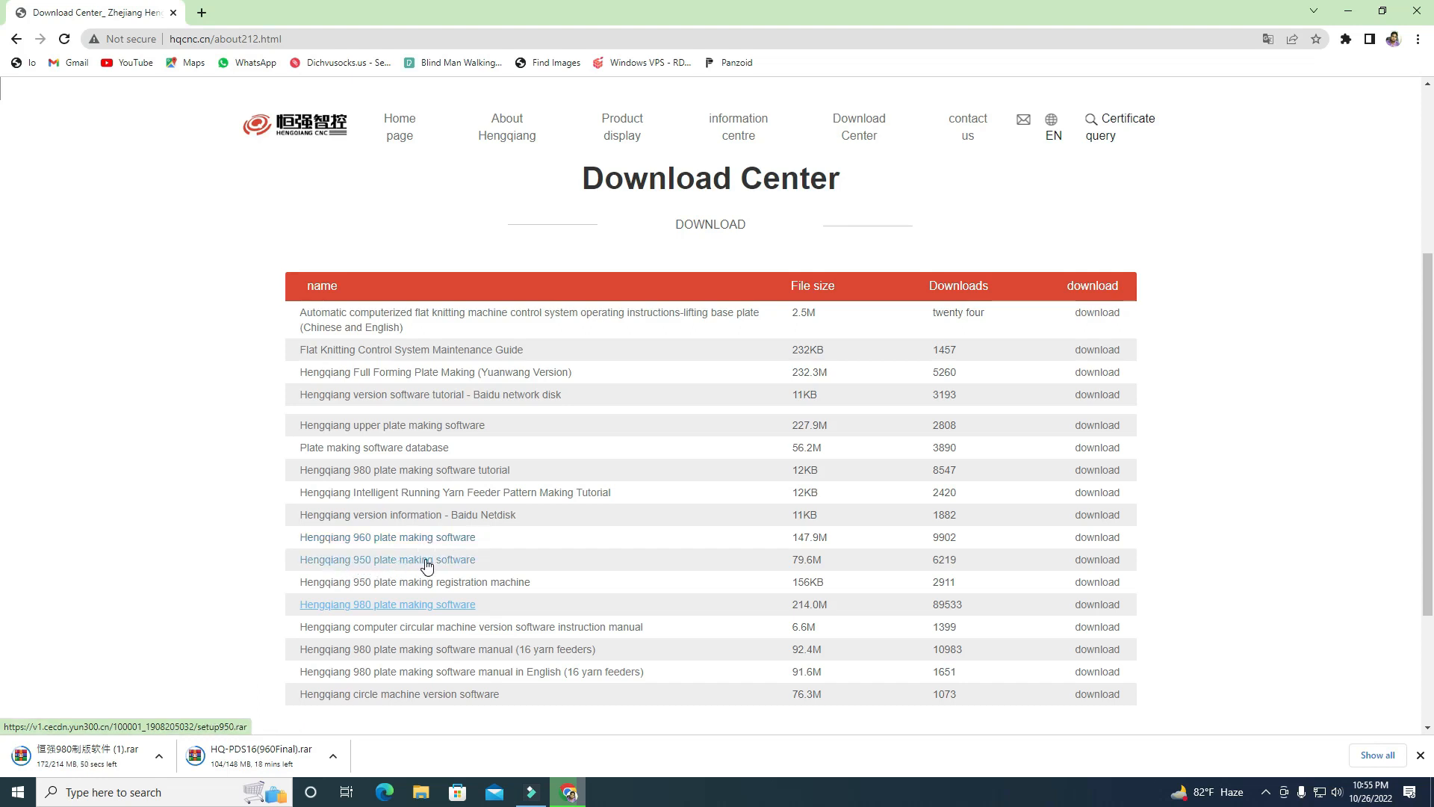
mouse_move(380, 569)
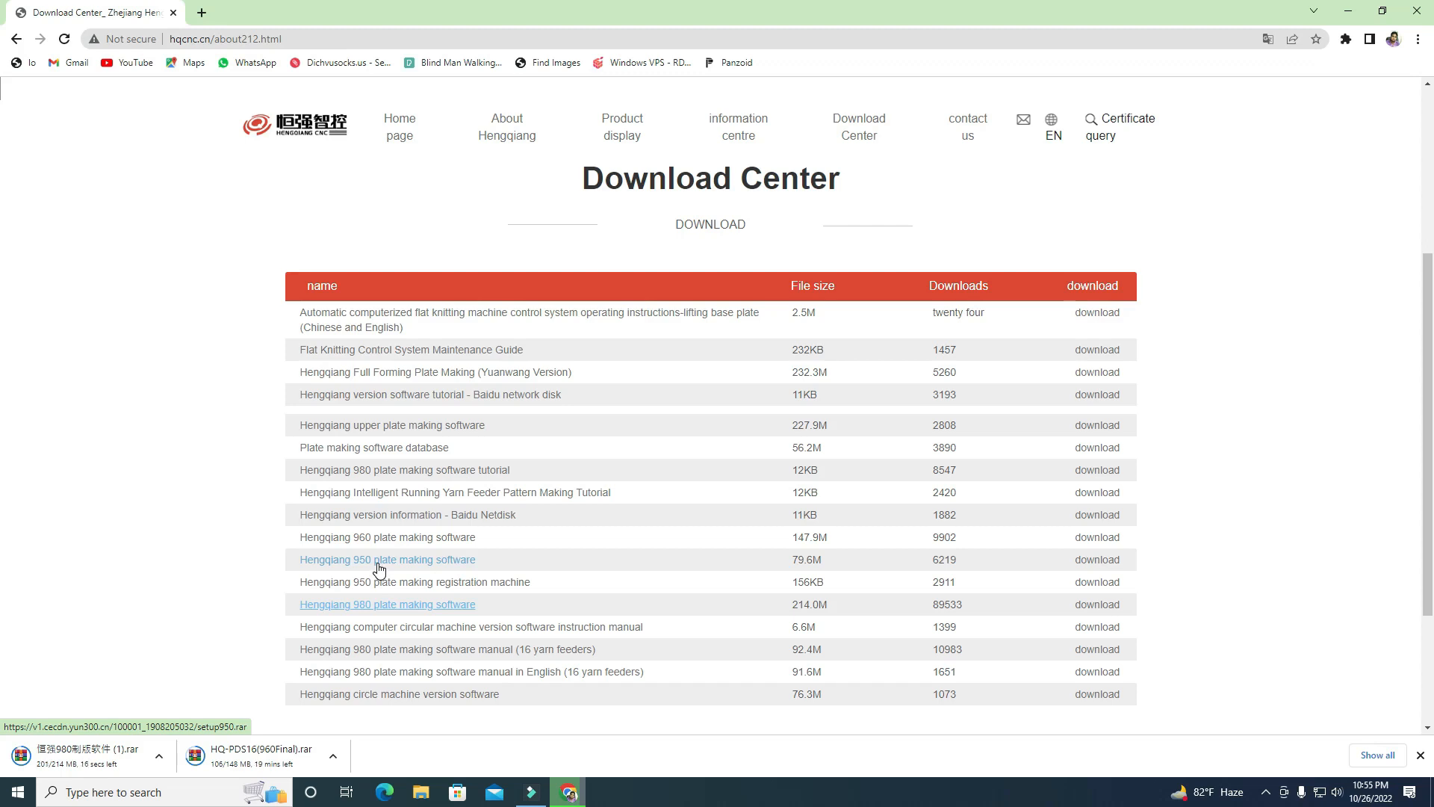
mouse_move(414, 581)
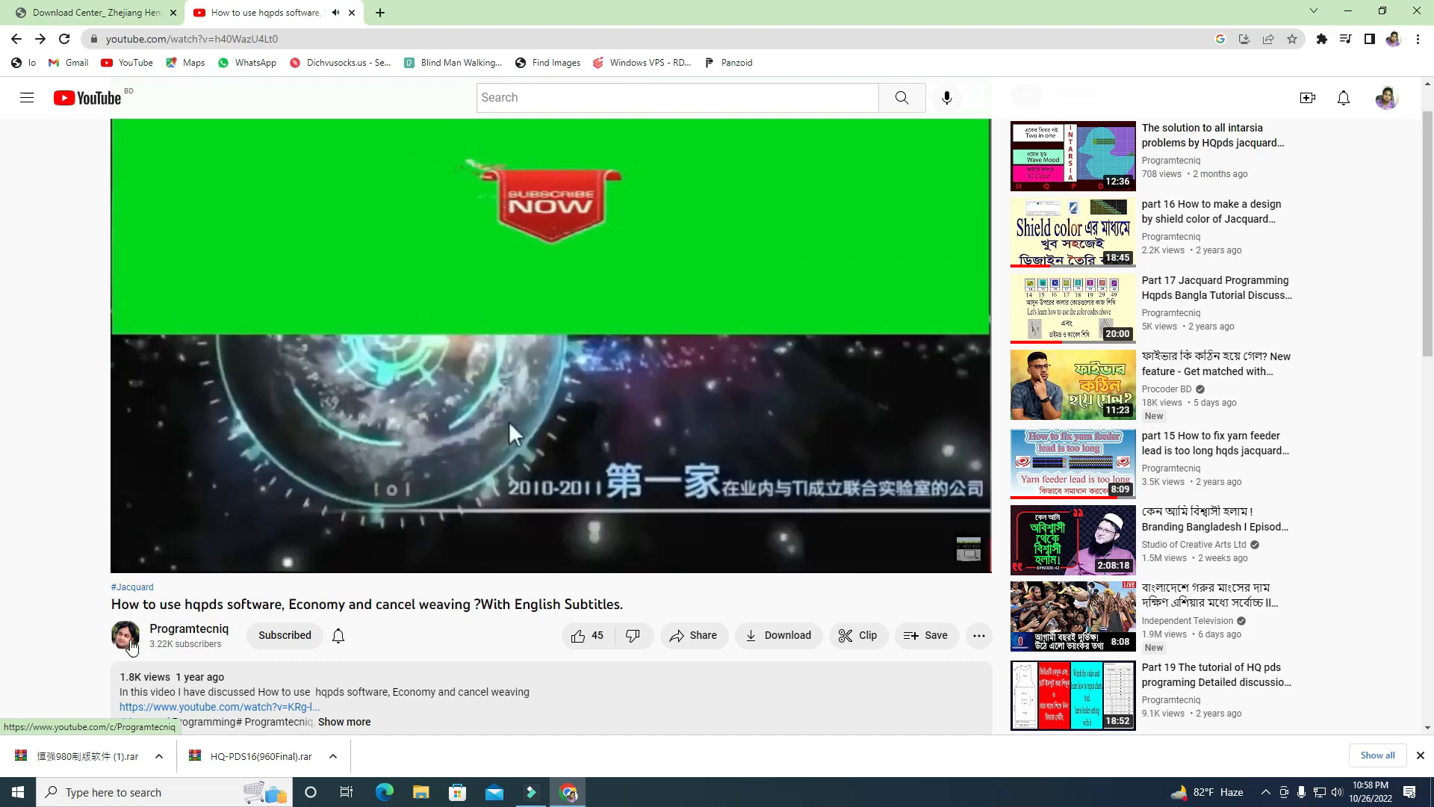
Go to the Programtecniq channel's Videos list and scroll to its earliest HQpds tutorials
left_click(190, 629)
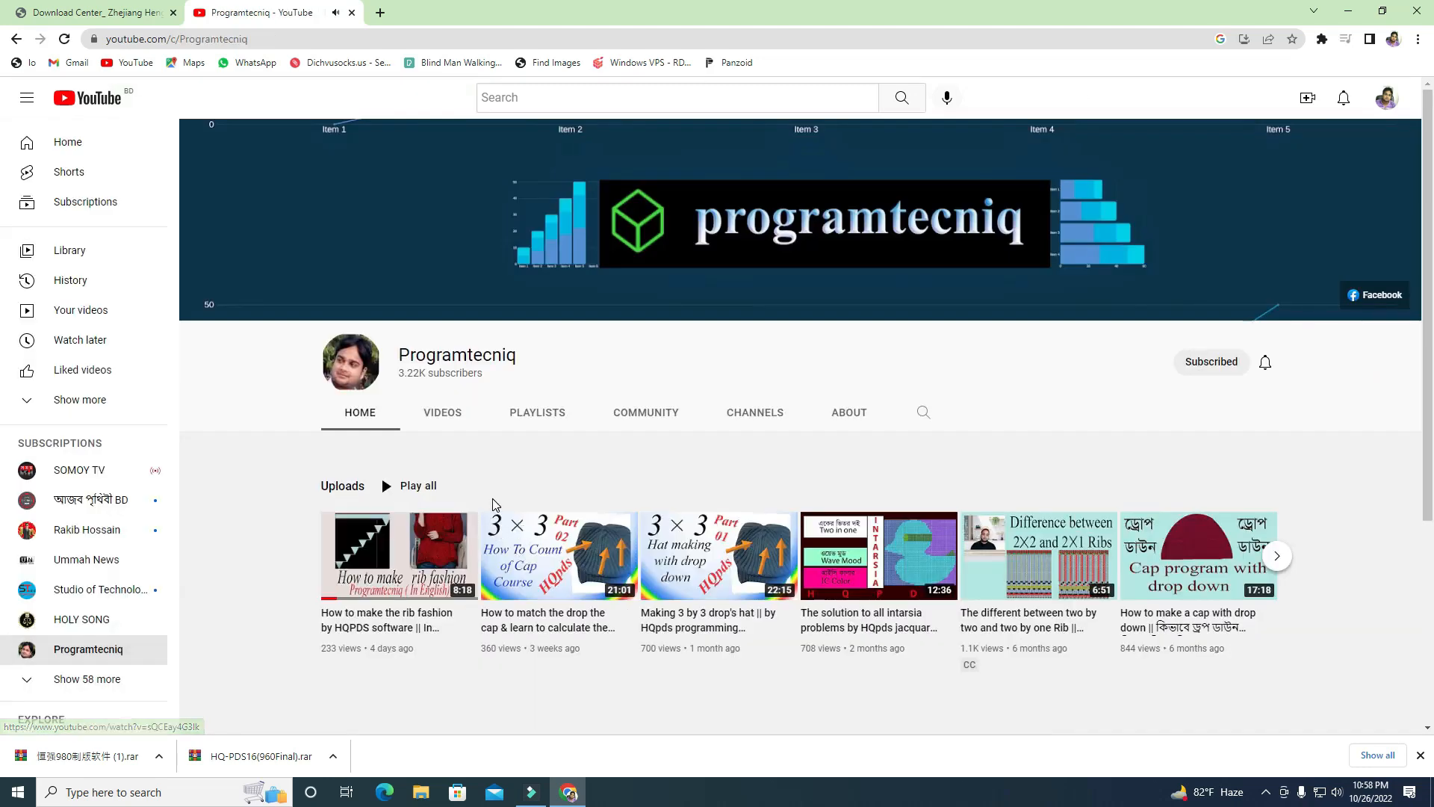
mouse_move(490, 424)
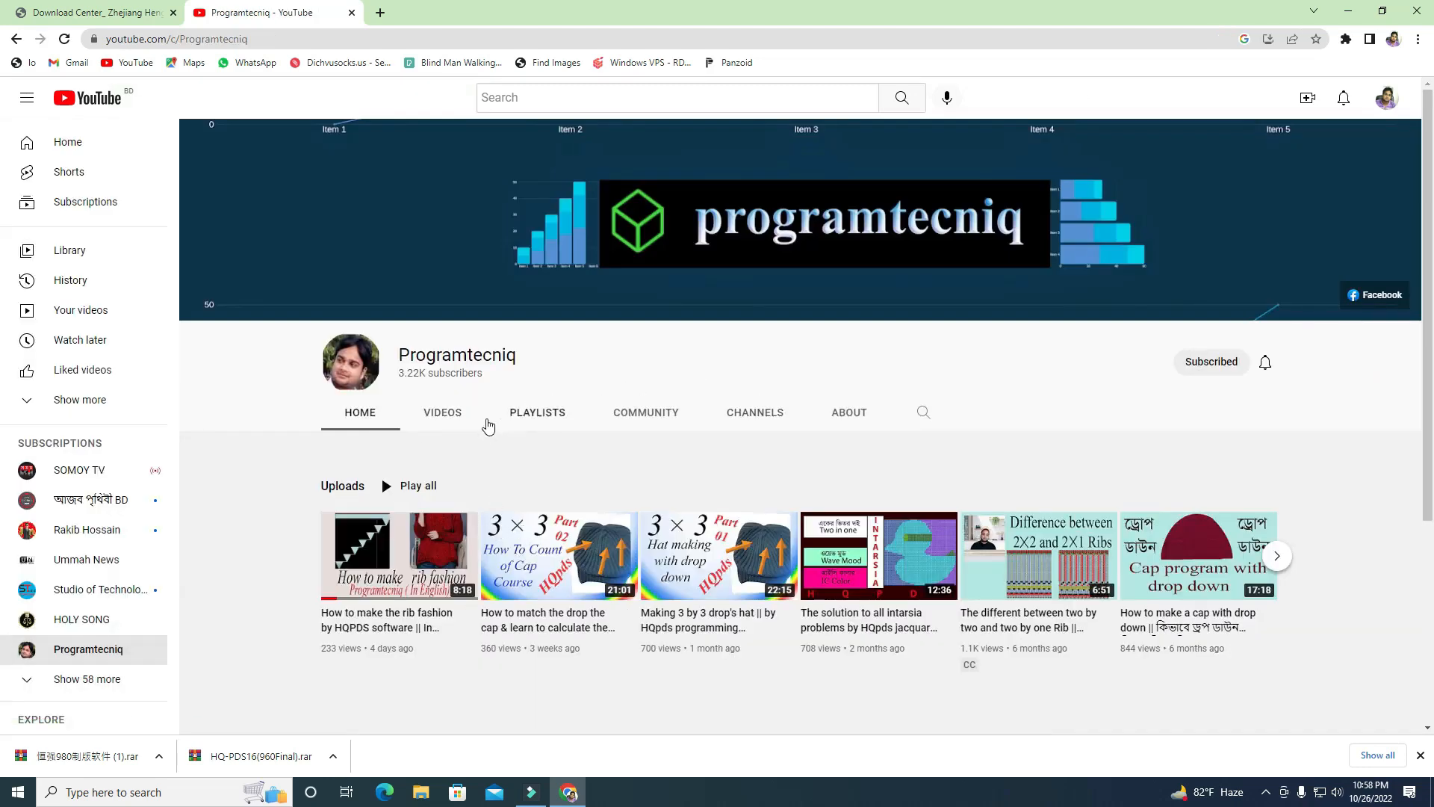
left_click(442, 412)
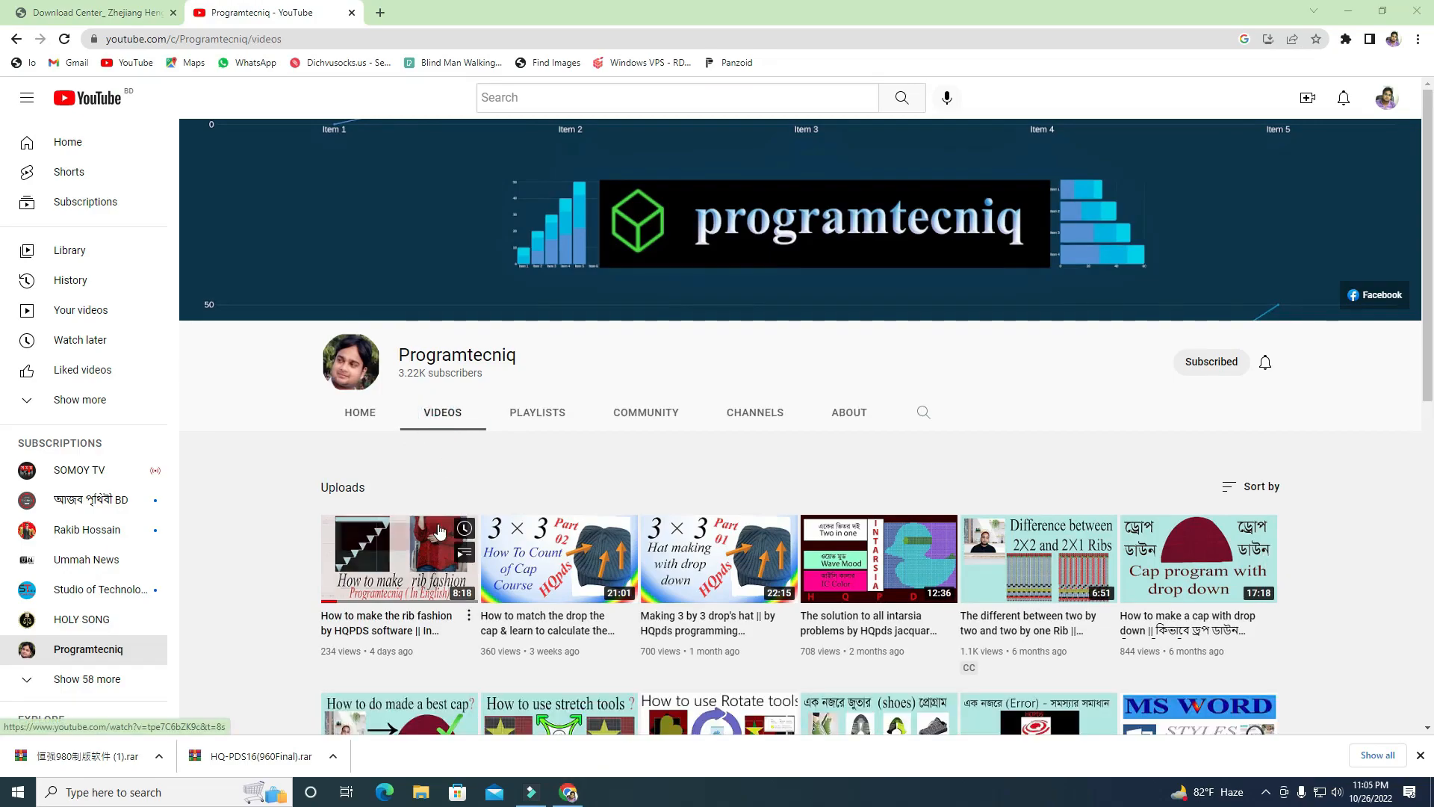
scroll("down", 3)
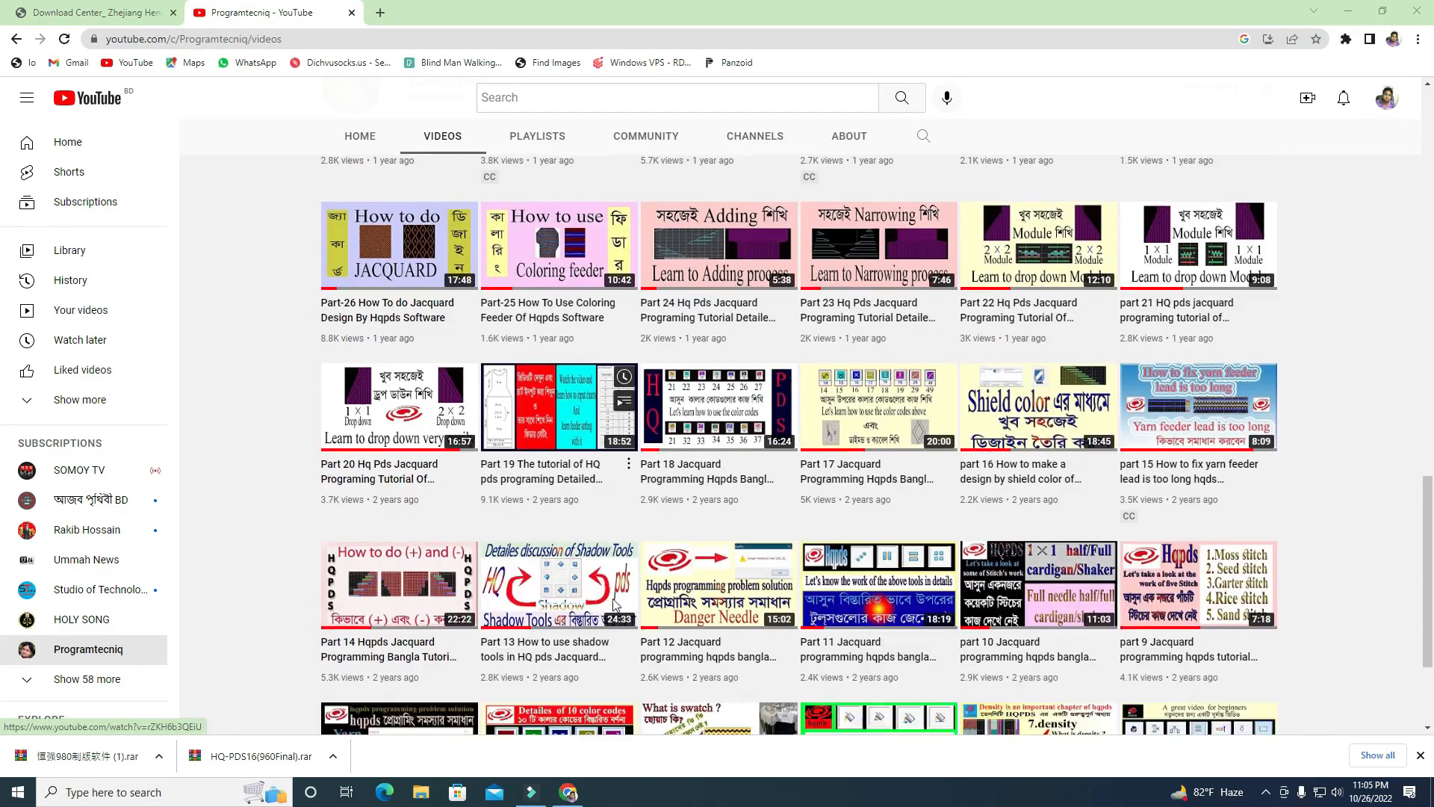
scroll("down", 3)
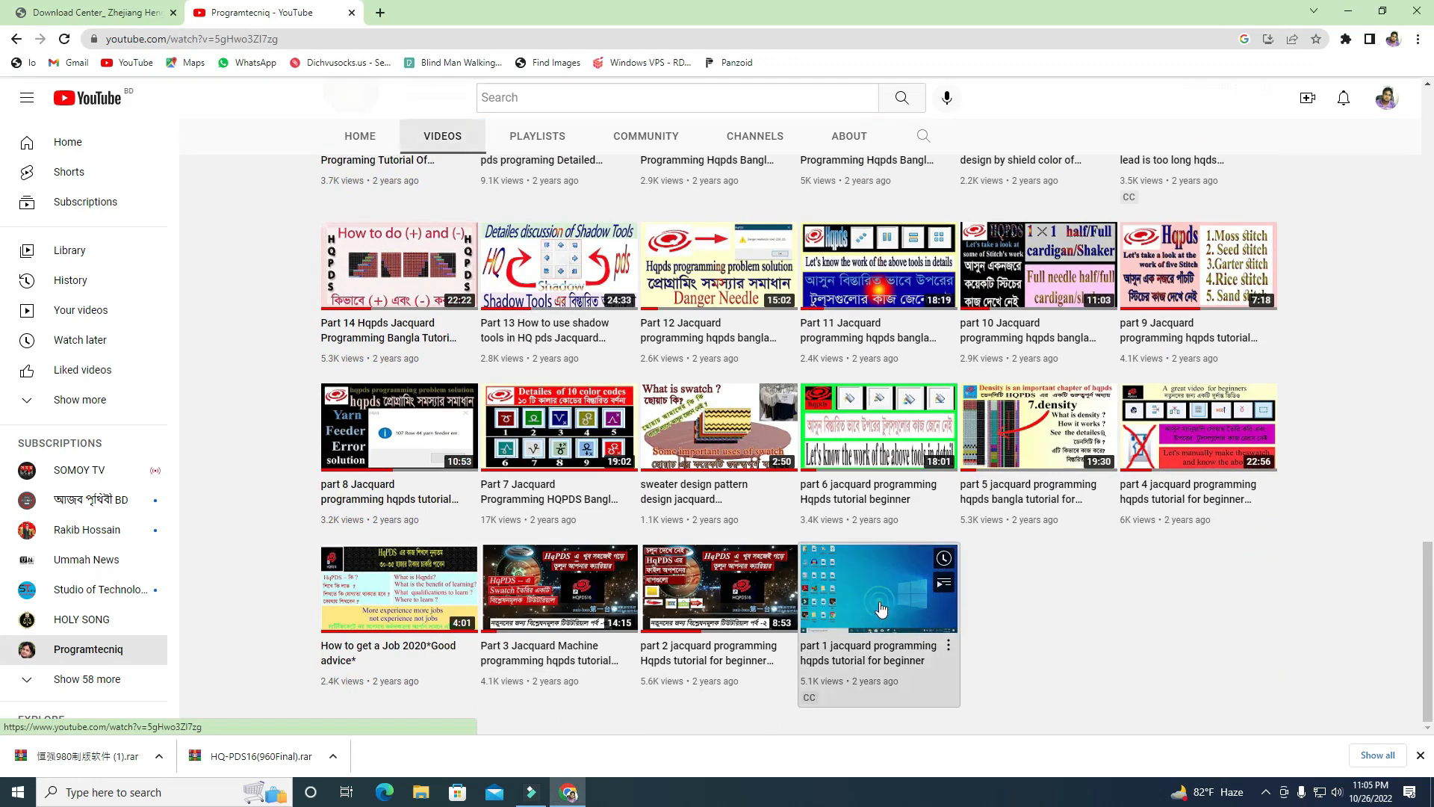
Play 'part 1 jacquard programming hqpds tutorial for beginner' from the uploads list
left_click(877, 589)
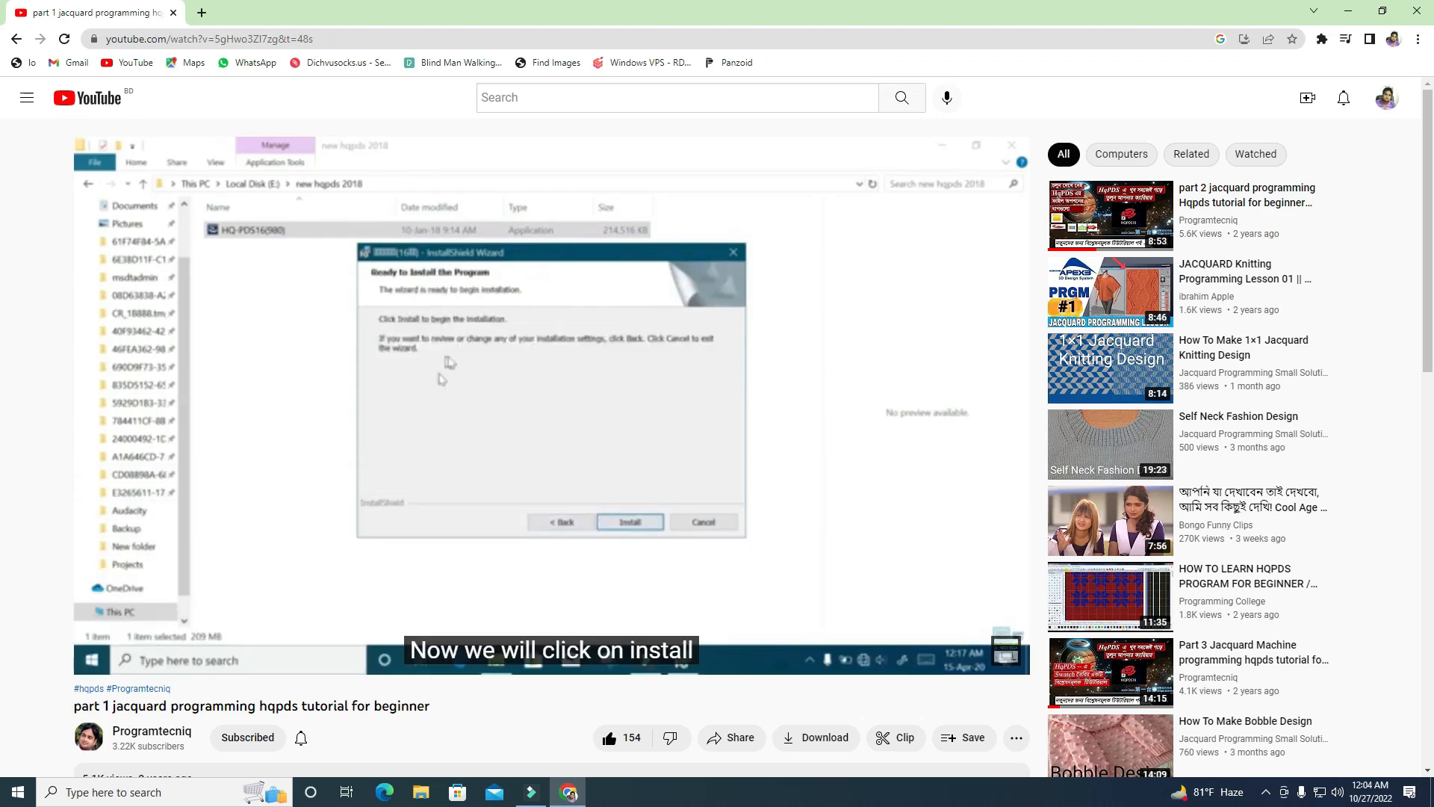
left_click(629, 521)
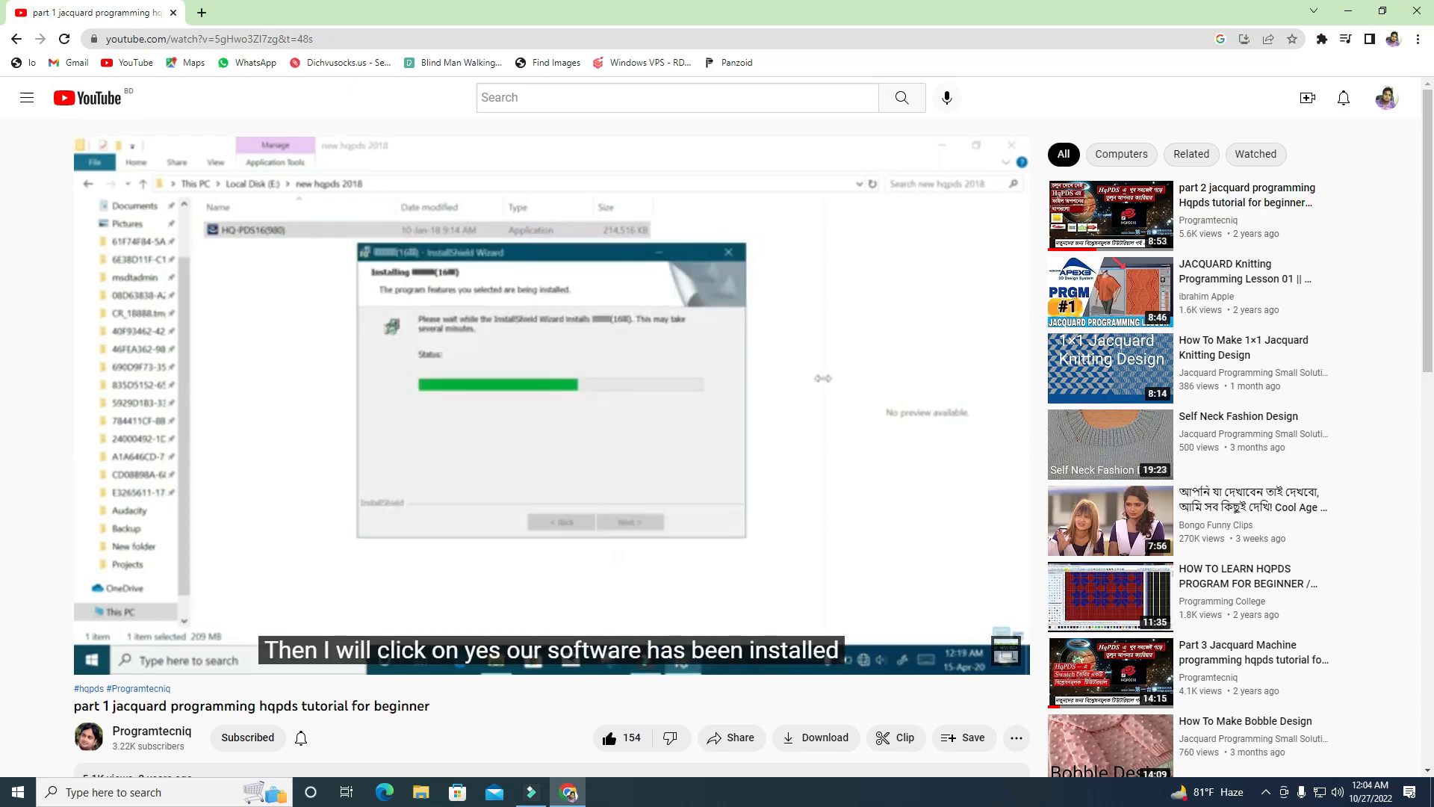